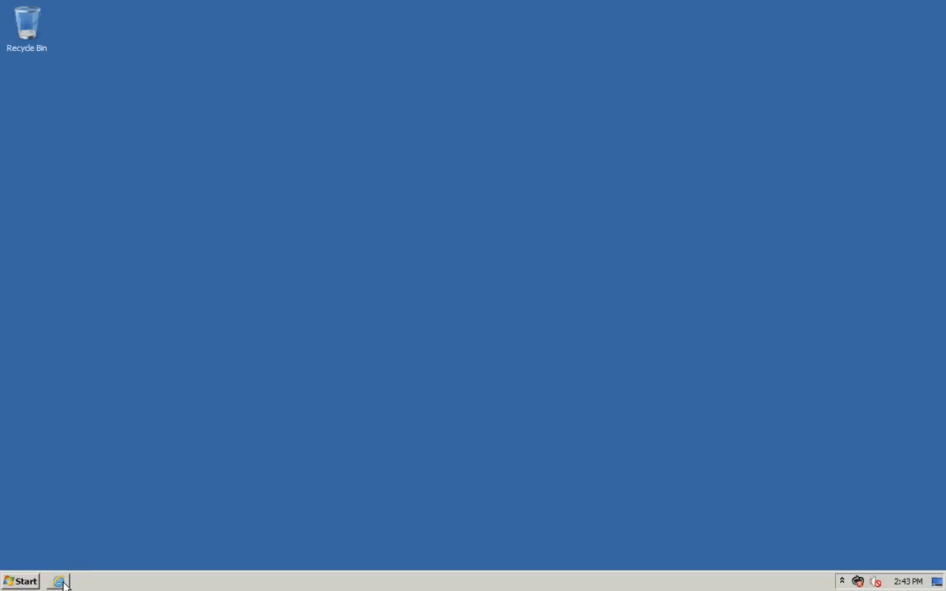
Step: Launch Internet Explorer, bypass the certificate warning, and log in to Unified CM Administration
{"action": "left_click", "coordinate": [58, 581]}
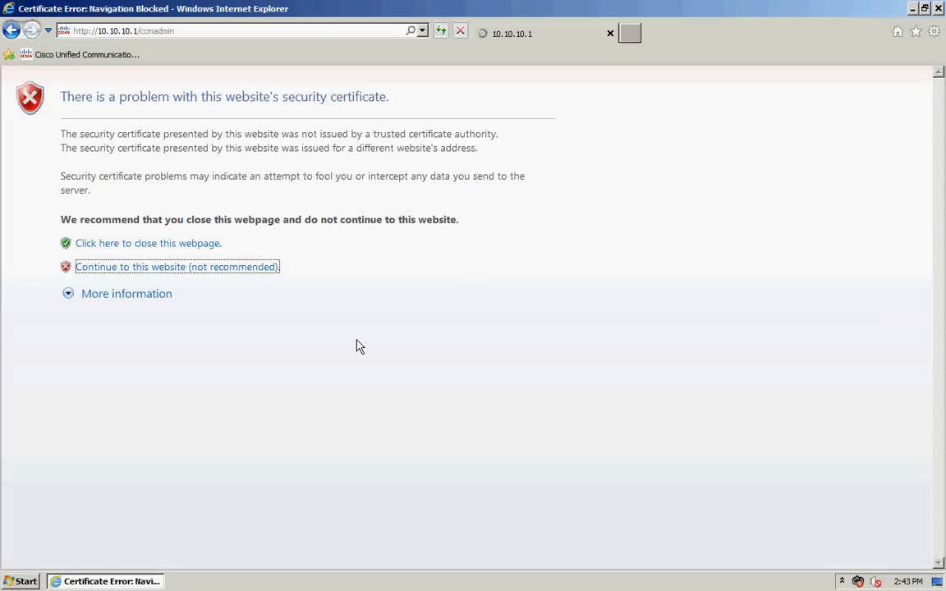
{"action": "left_click", "coordinate": [177, 267]}
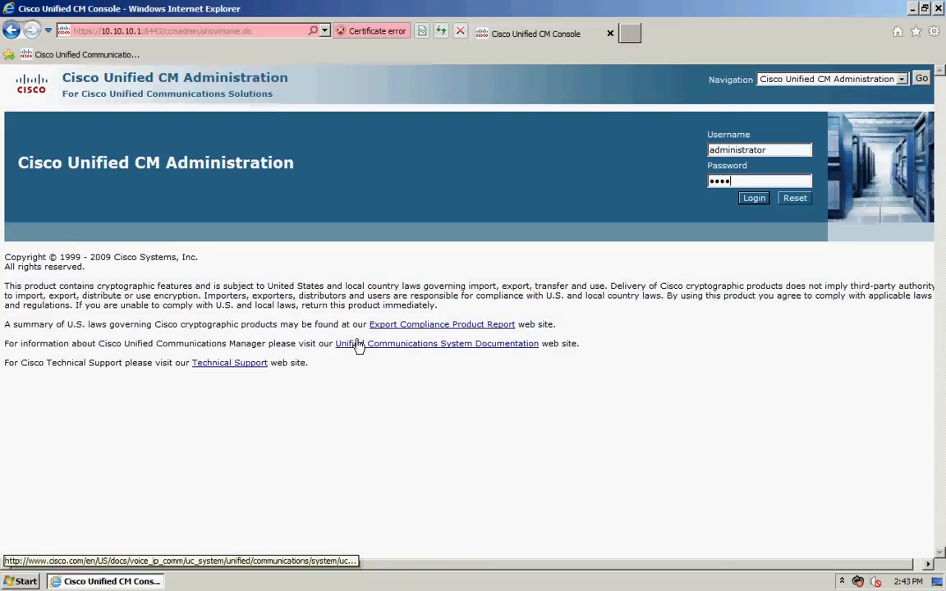
{"action": "left_click", "coordinate": [753, 198]}
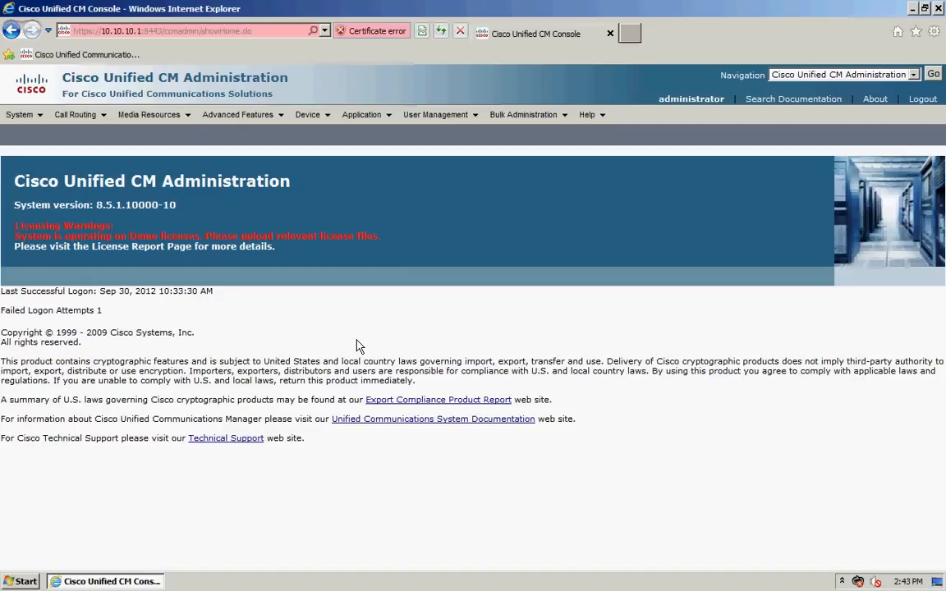
{"action": "mouse_move", "coordinate": [461, 223]}
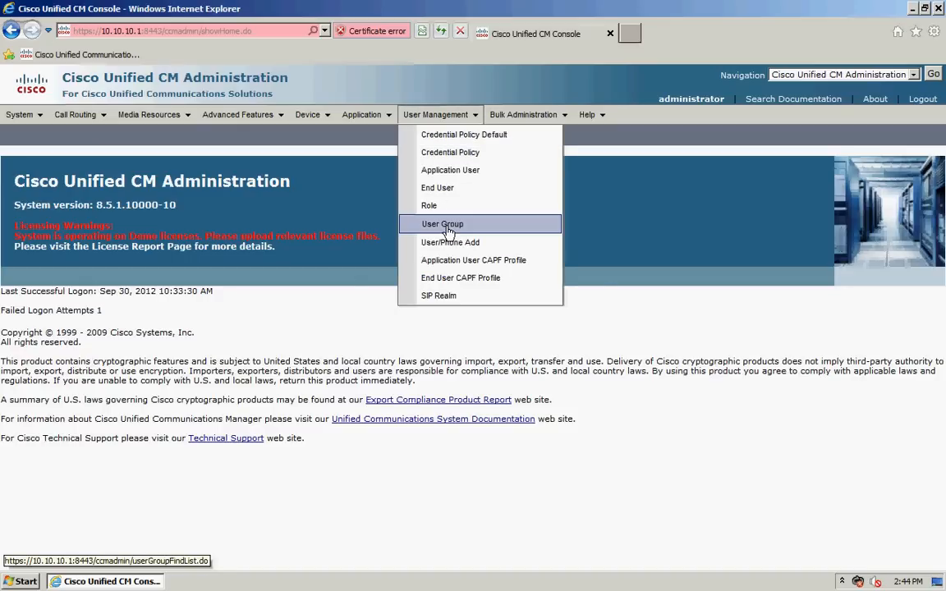
Step: Add a user group named CUAC and save it
{"action": "left_click", "coordinate": [442, 223]}
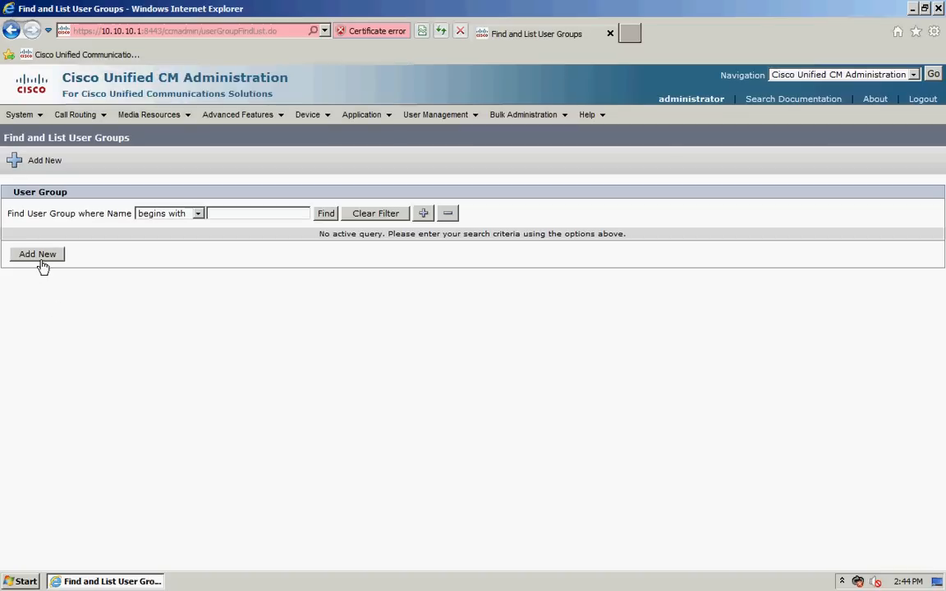
{"action": "left_click", "coordinate": [37, 253]}
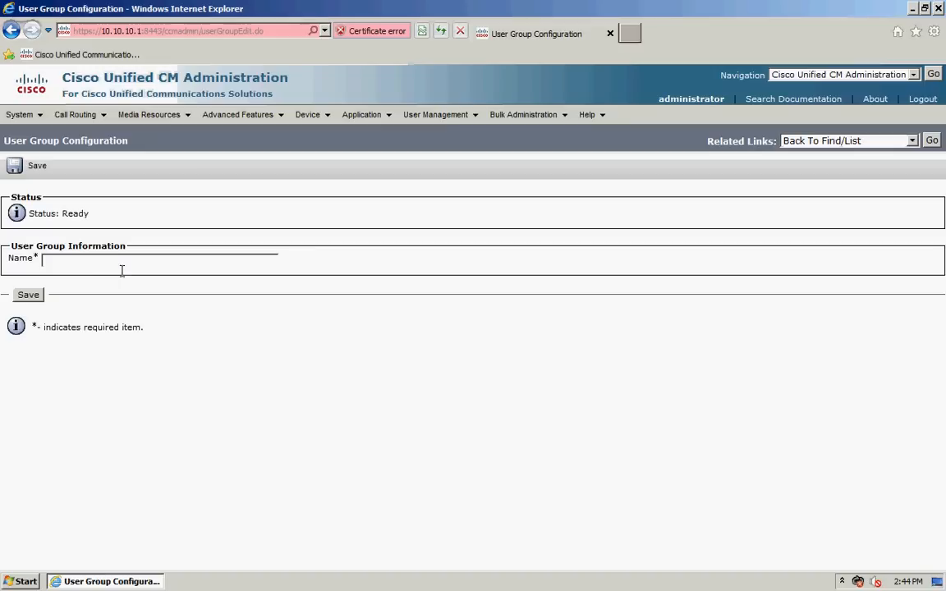
{"action": "type", "text": "CUAC"}
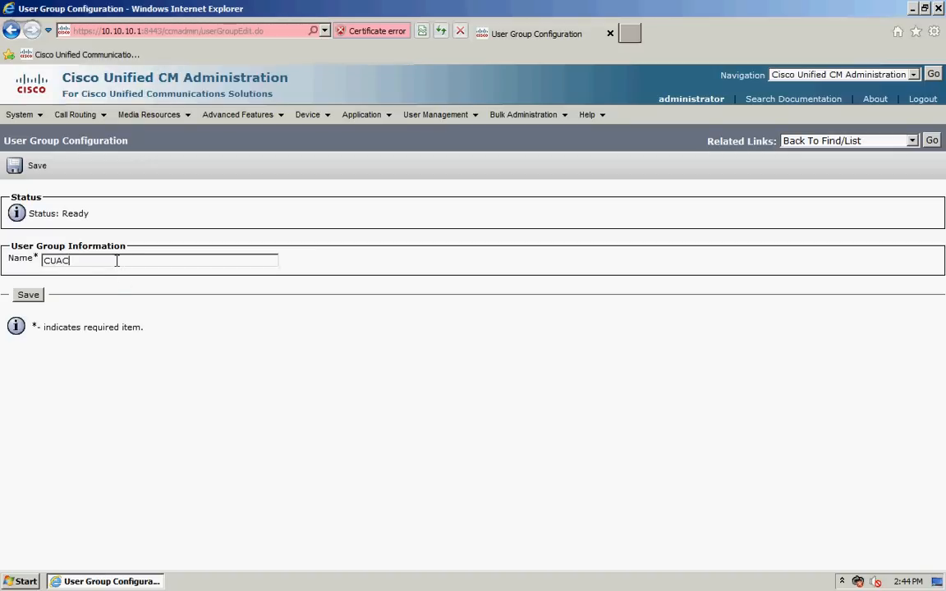
{"action": "left_click", "coordinate": [37, 165]}
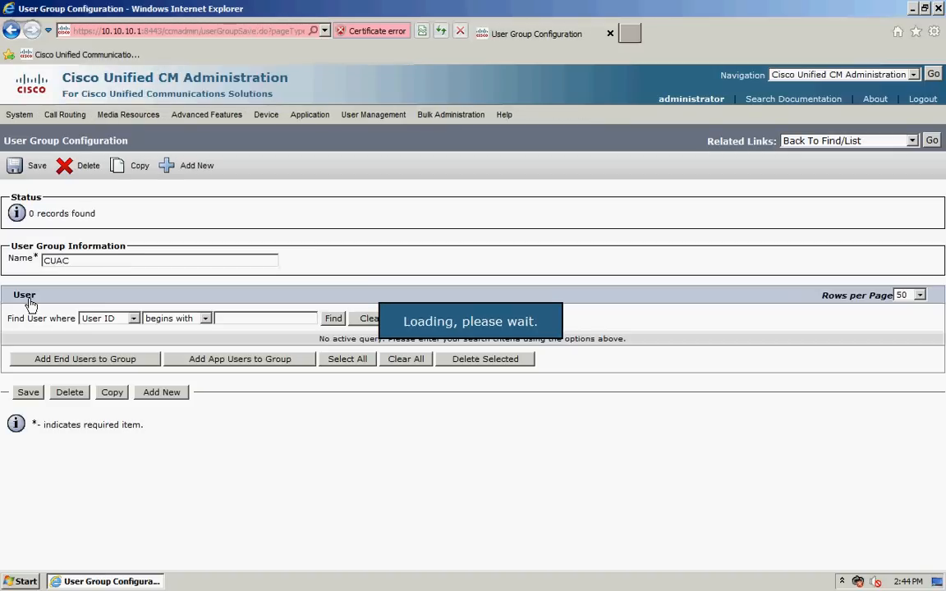
Step: Assign the Standard CTI Allow monitoring, recording and device control roles to CUAC
{"action": "left_click", "coordinate": [911, 140]}
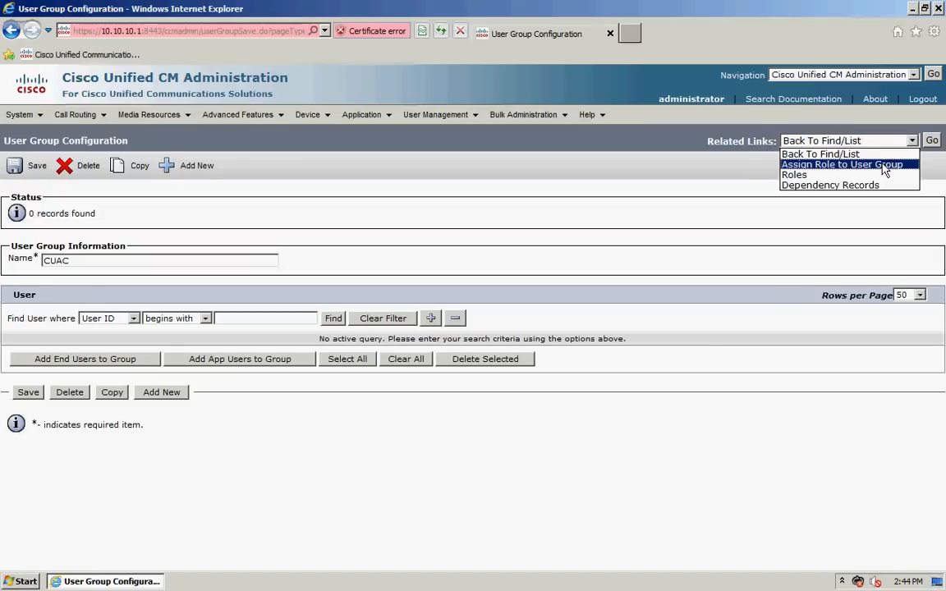
{"action": "left_click", "coordinate": [841, 164]}
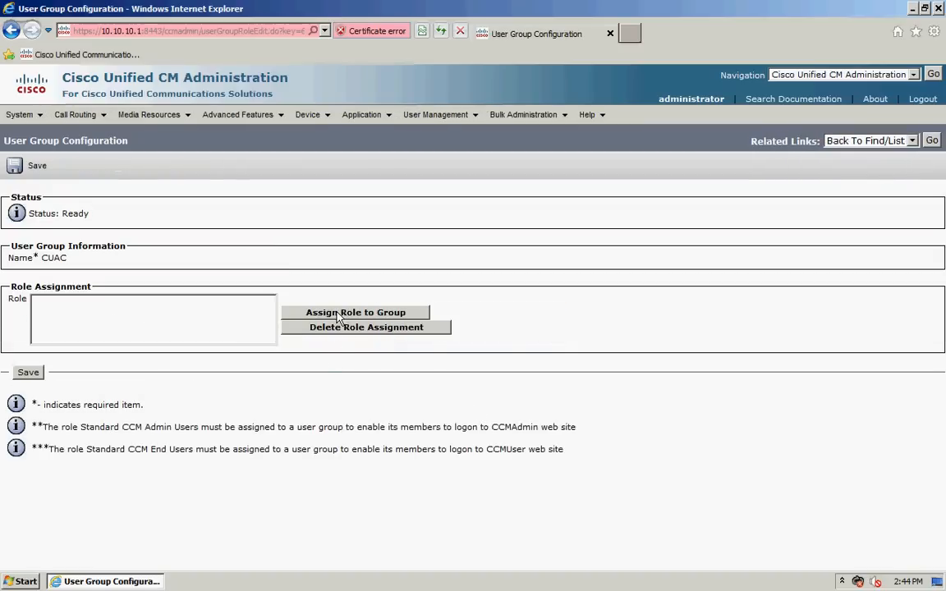
{"action": "left_click", "coordinate": [356, 312]}
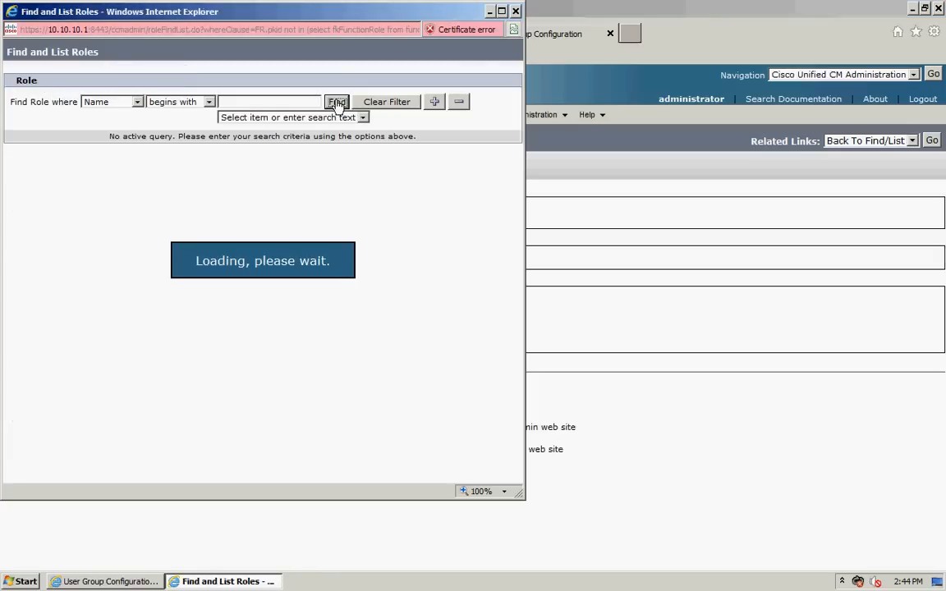
{"action": "left_click", "coordinate": [336, 101]}
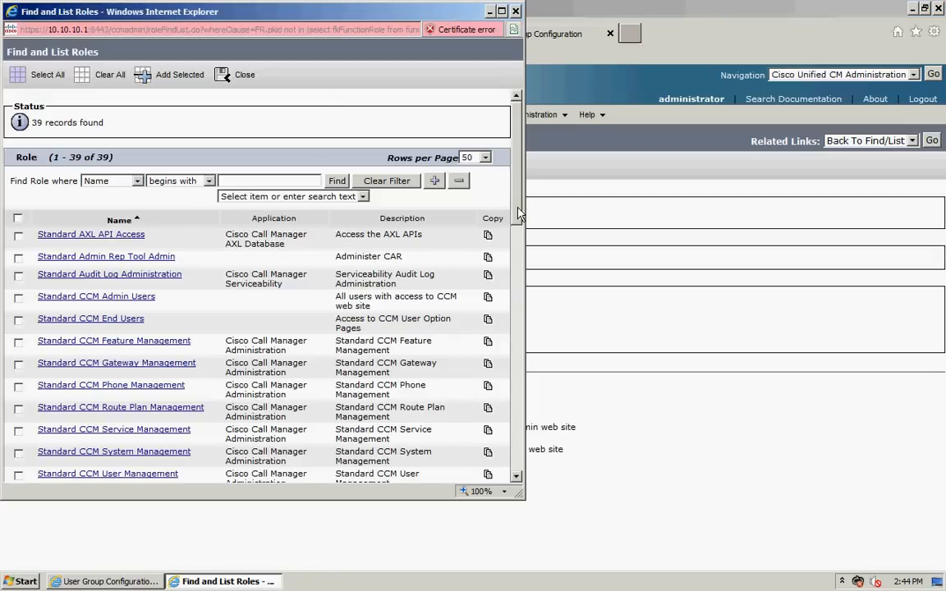
{"action": "scroll", "scroll_direction": "down", "scroll_amount": 3}
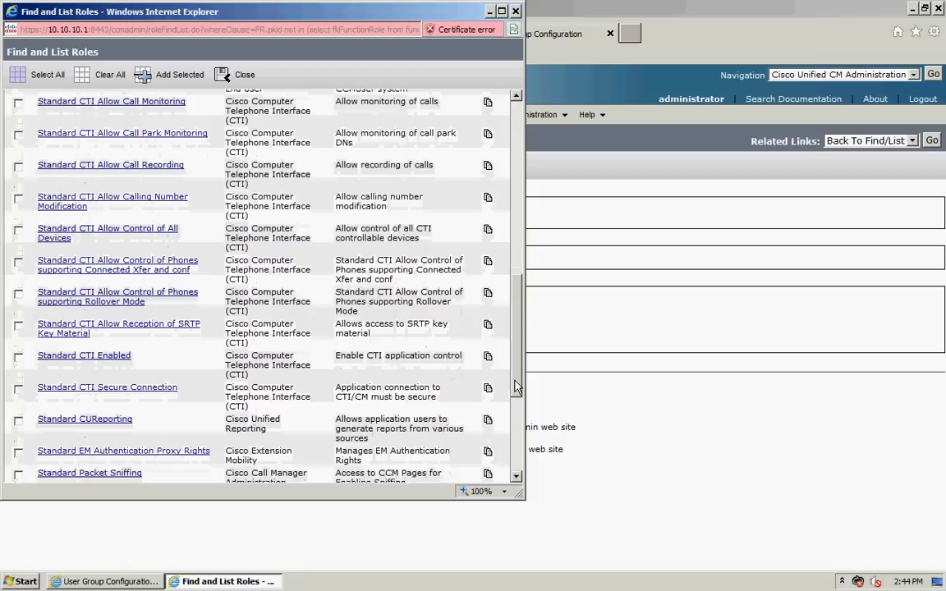
{"action": "left_click", "coordinate": [18, 133]}
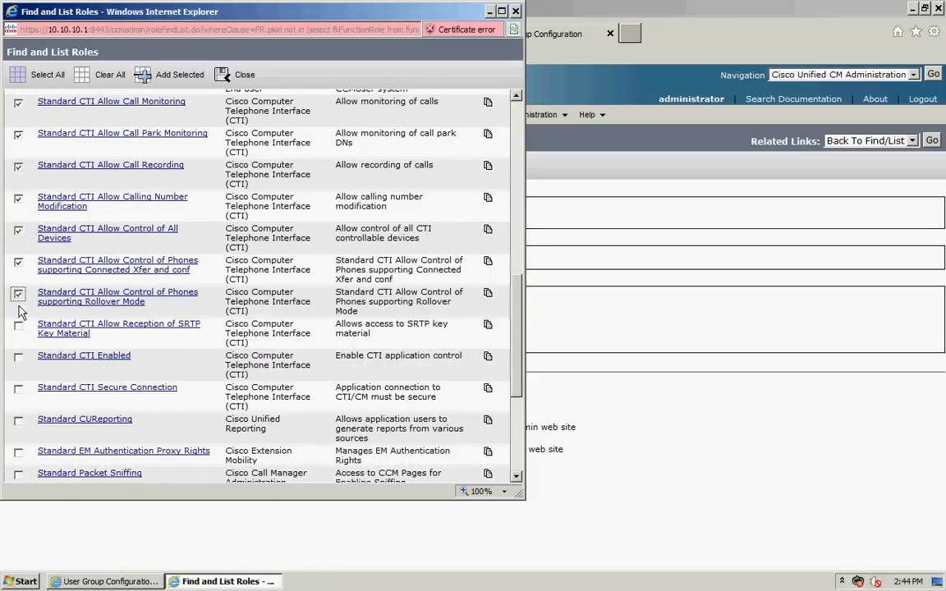
{"action": "left_click", "coordinate": [18, 357]}
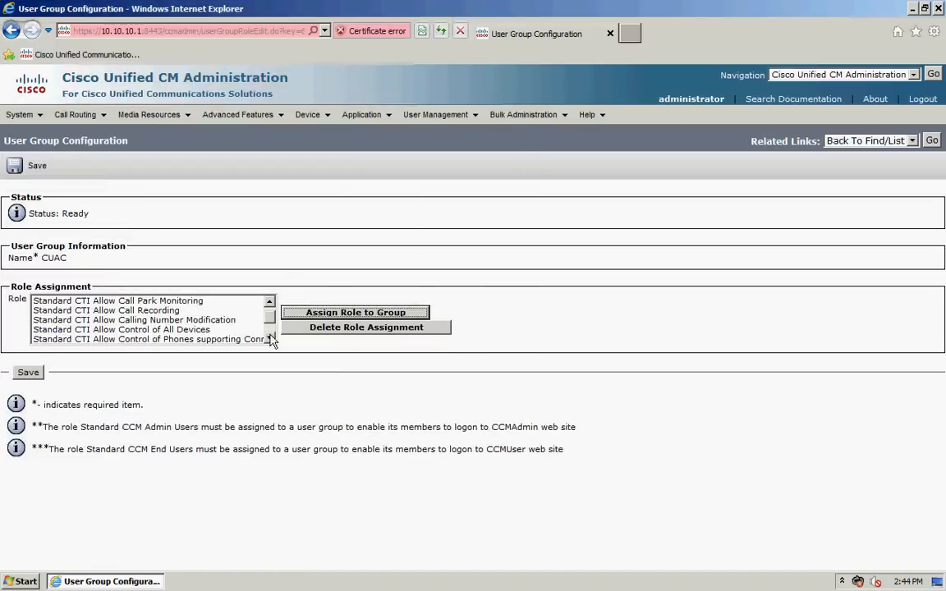
{"action": "left_click", "coordinate": [37, 165]}
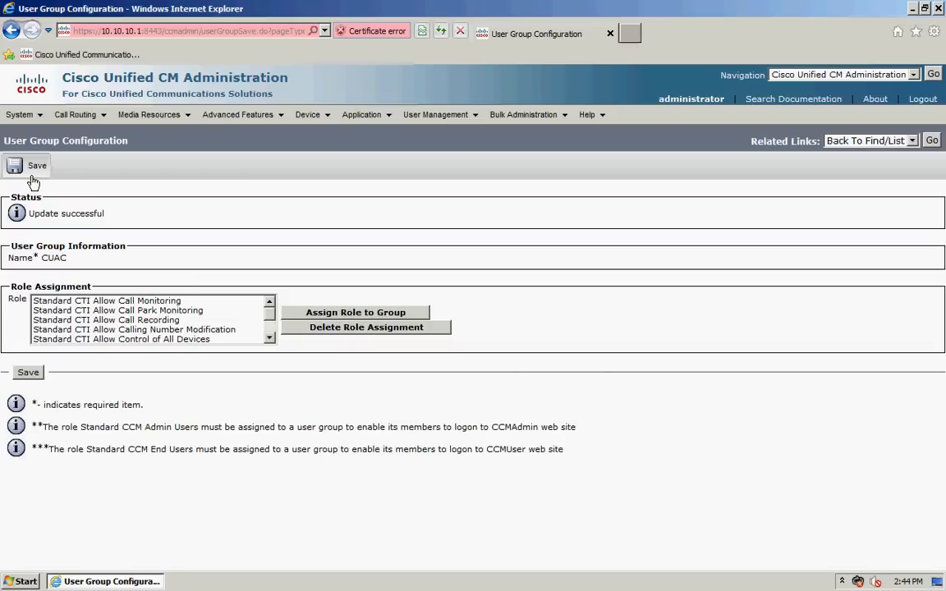
Step: Save the CUAC group's role assignments
{"action": "left_click", "coordinate": [436, 114]}
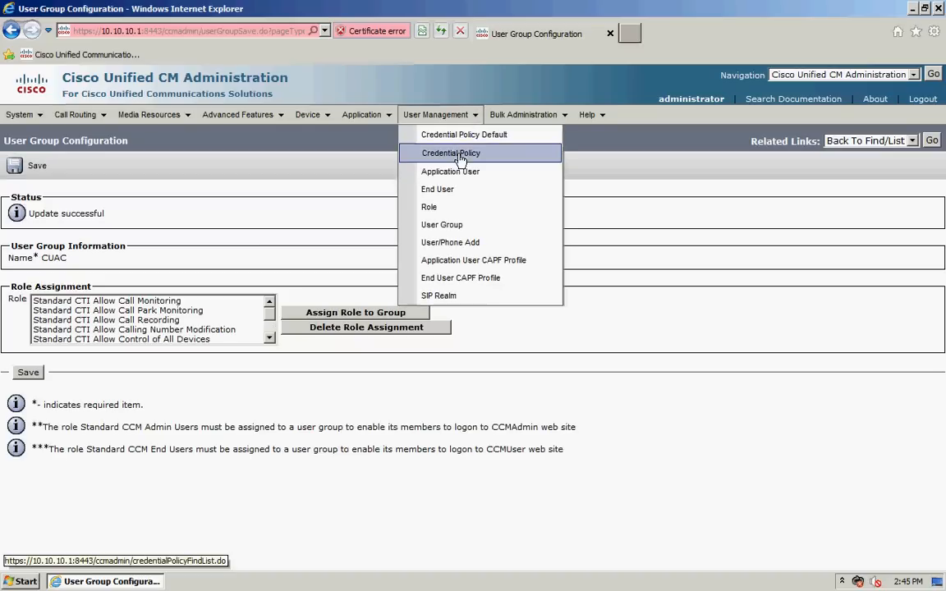
Step: Create application user CUACPUB and enter its password
{"action": "left_click", "coordinate": [450, 172]}
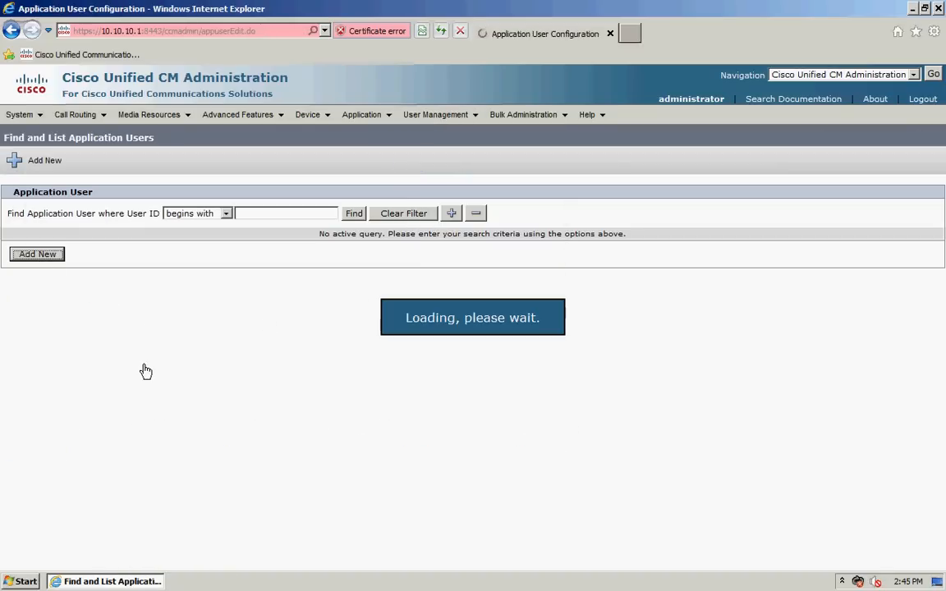
{"action": "left_click", "coordinate": [37, 253]}
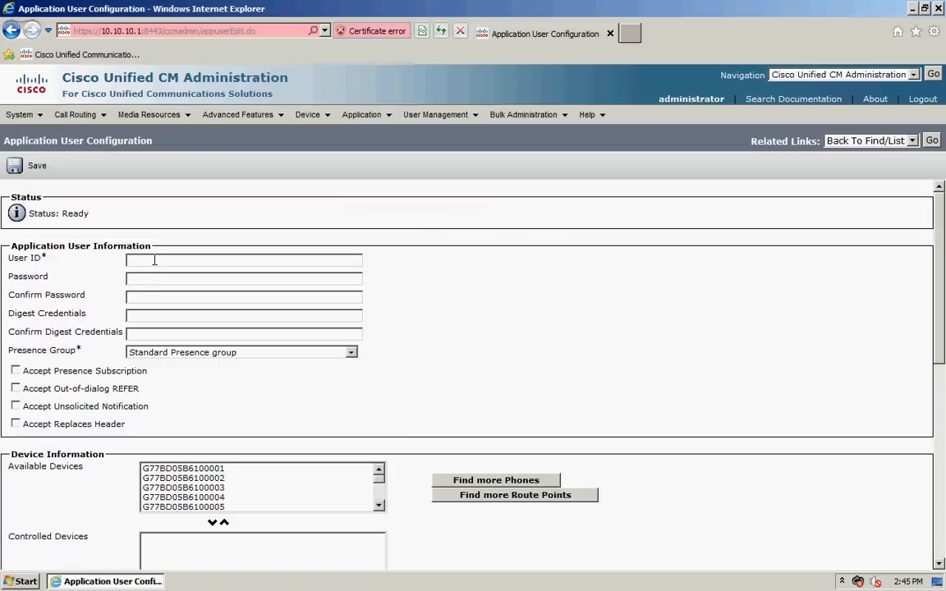
{"action": "type", "text": "CUAC"}
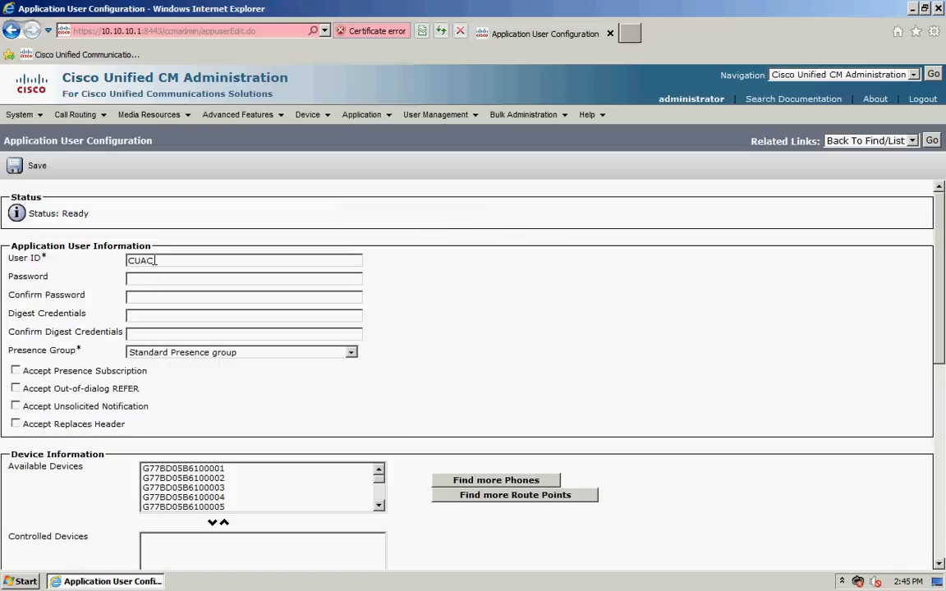
{"action": "type", "text": "PUB"}
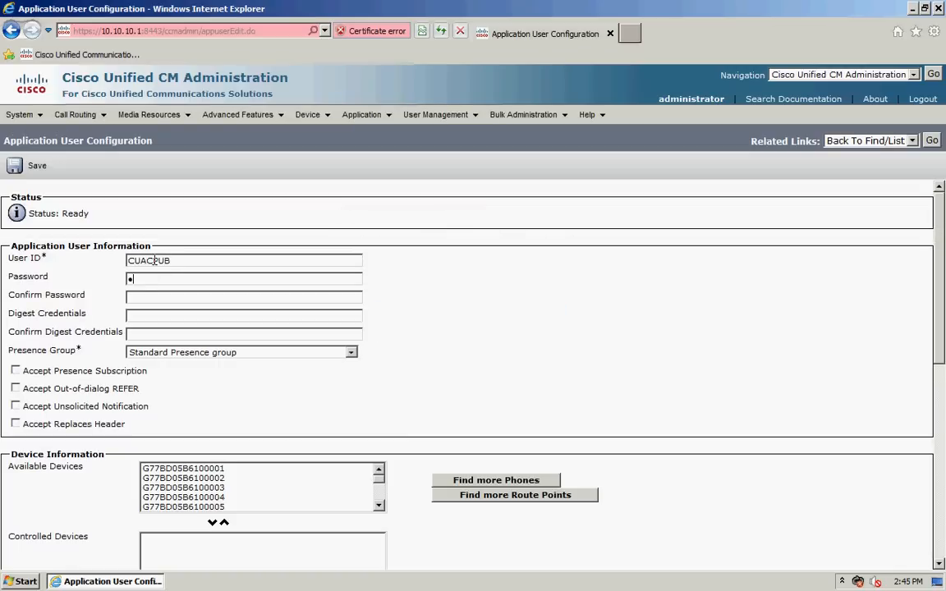
{"action": "type", "text": "••"}
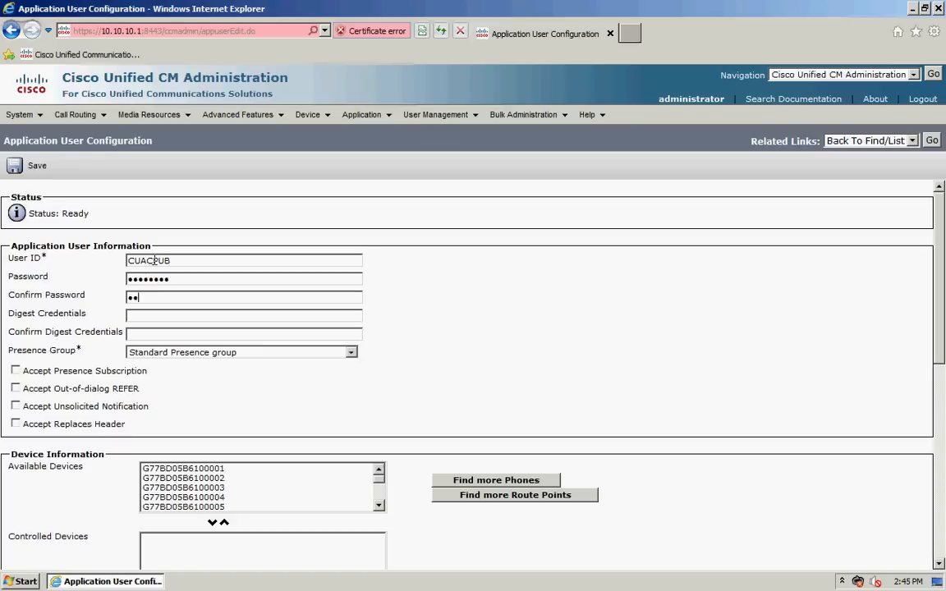
{"action": "type", "text": "•••••"}
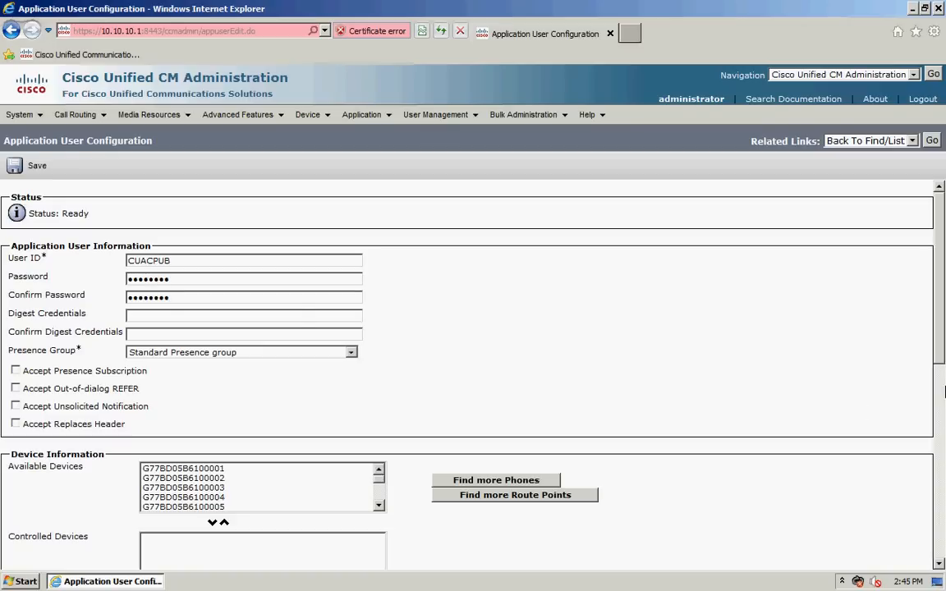
{"action": "scroll", "scroll_direction": "down", "scroll_amount": 3}
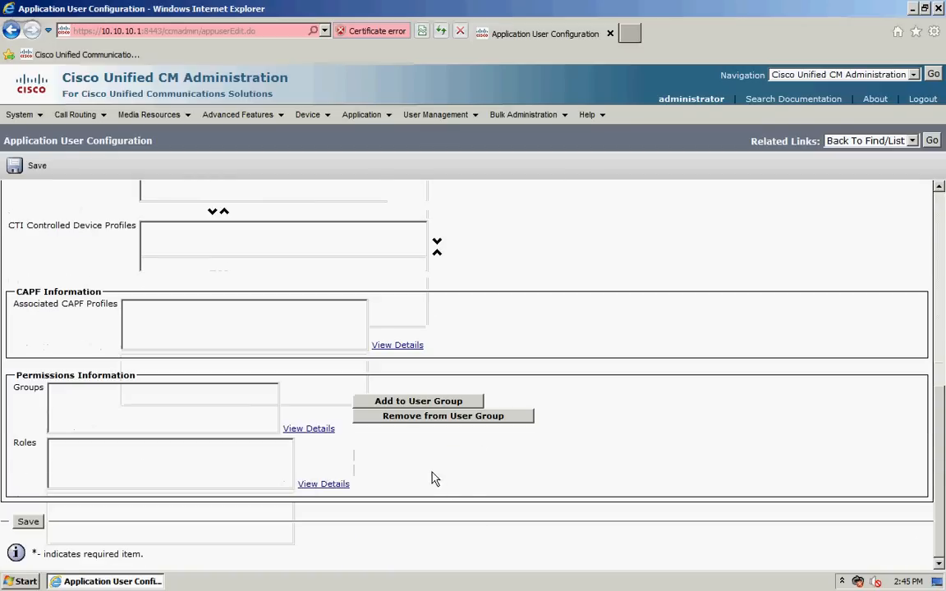
Step: Add CUACPUB to the CUAC and Standard CCM Super Users groups
{"action": "left_click", "coordinate": [418, 401]}
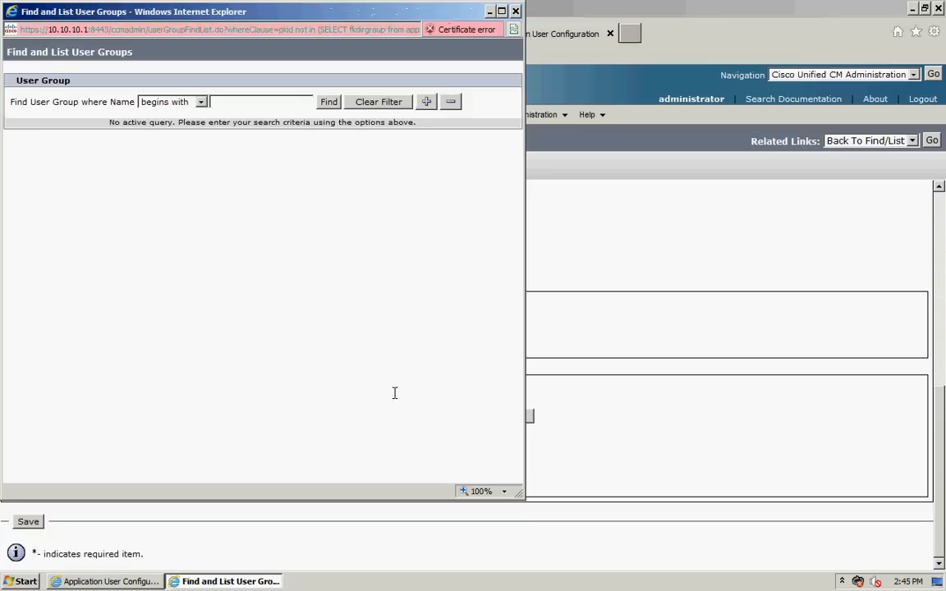
{"action": "left_click", "coordinate": [328, 101]}
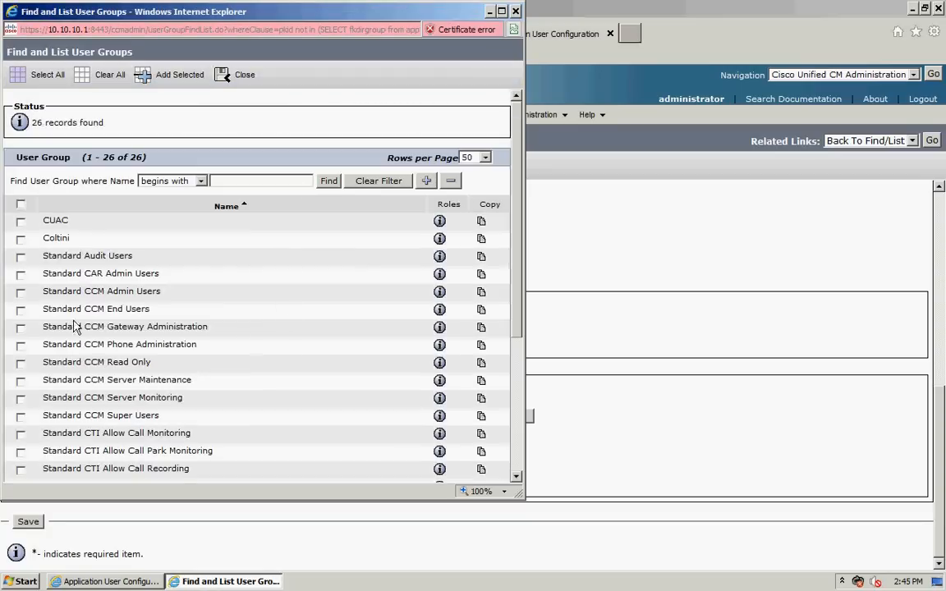
{"action": "left_click", "coordinate": [19, 220]}
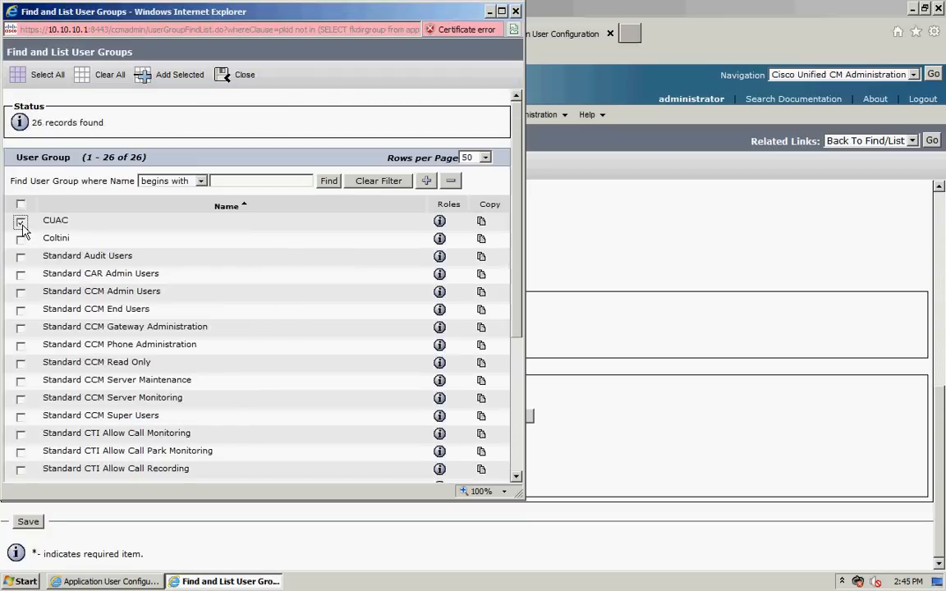
{"action": "left_click", "coordinate": [20, 220]}
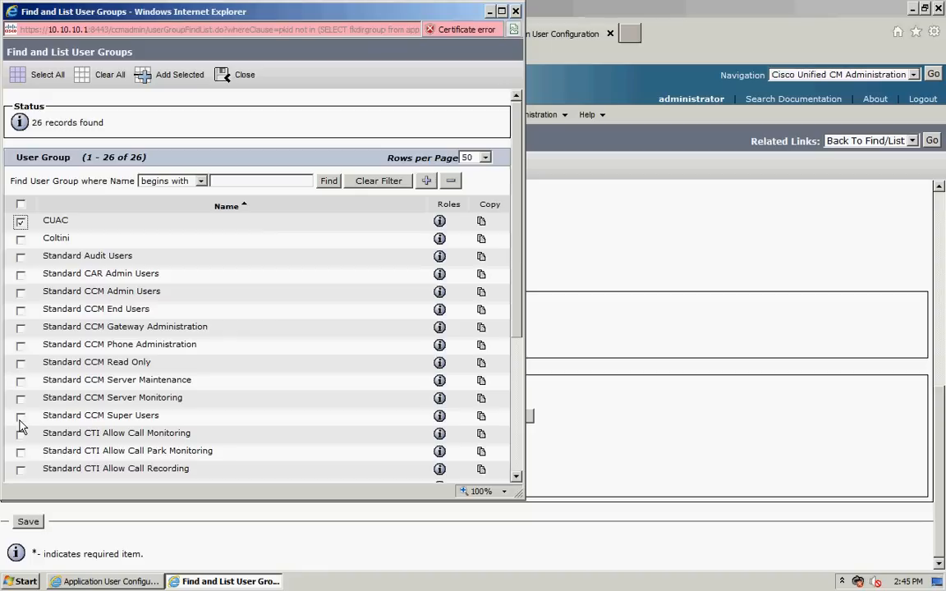
{"action": "left_click", "coordinate": [19, 416]}
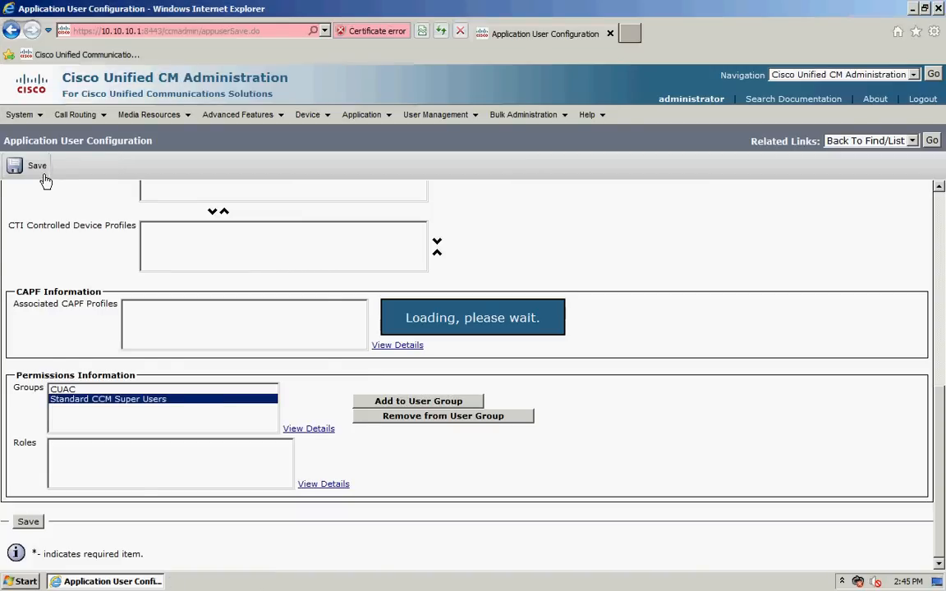
Step: Start a new application user CUACSUB and enter its password
{"action": "left_click", "coordinate": [37, 165]}
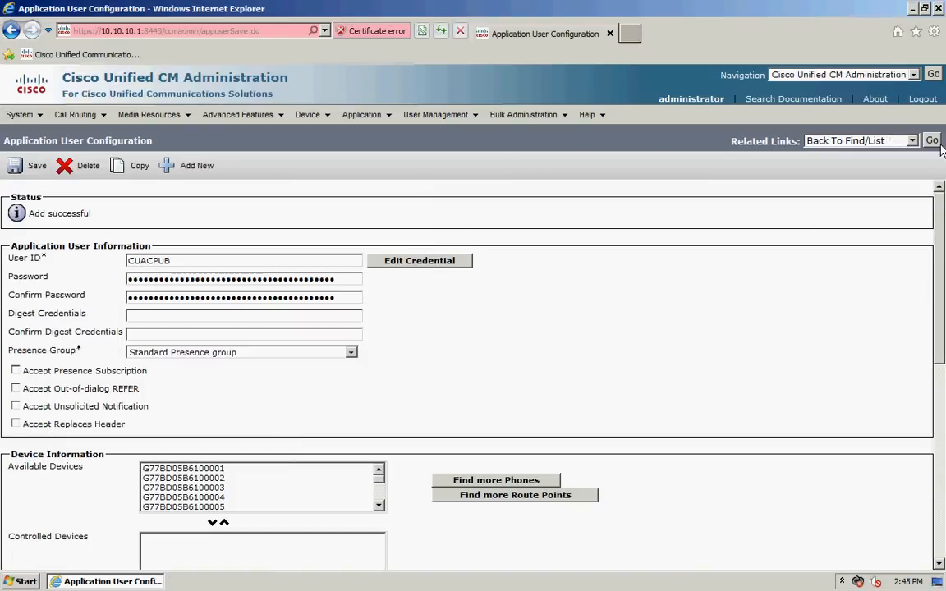
{"action": "left_click", "coordinate": [932, 141]}
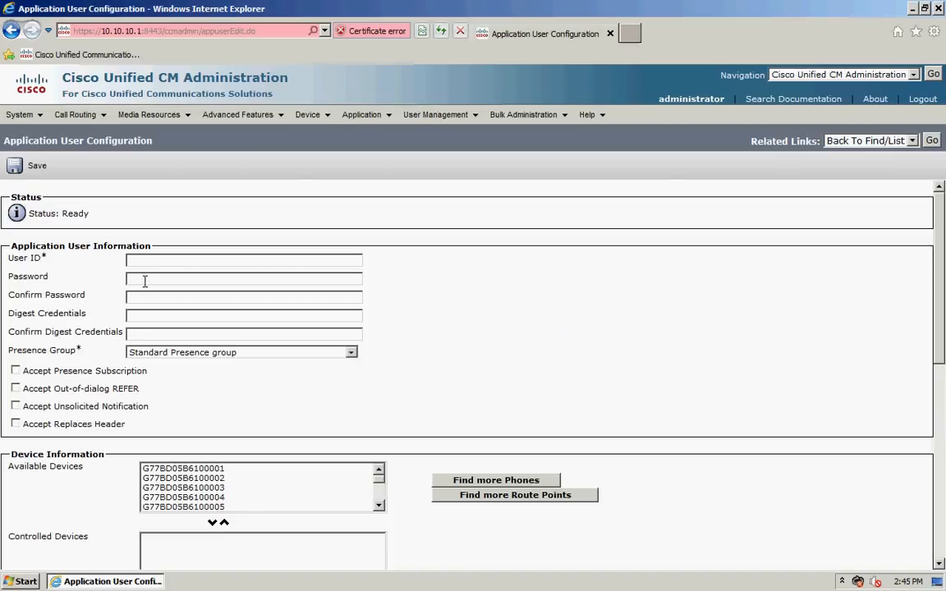
{"action": "type", "text": "CUA"}
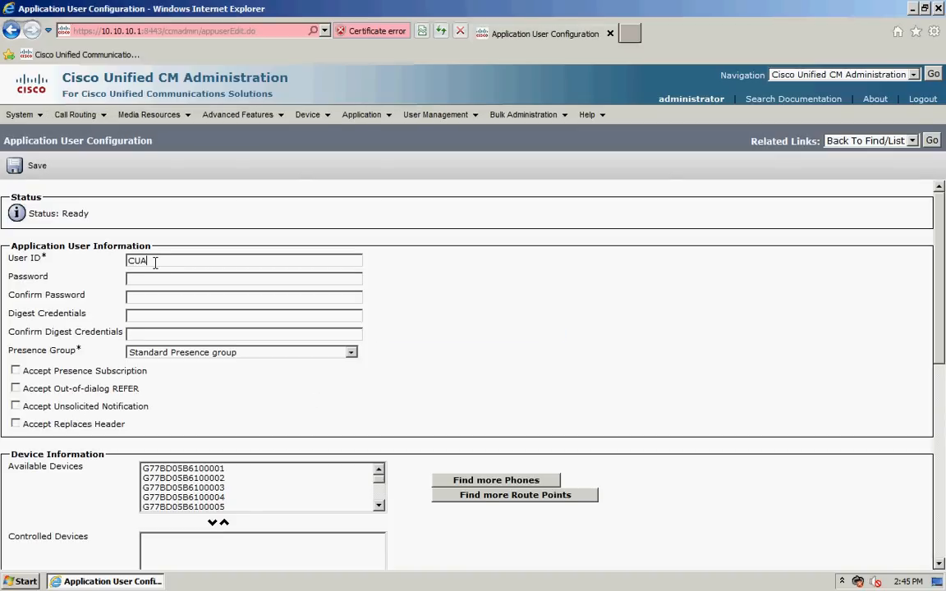
{"action": "type", "text": "CSUB"}
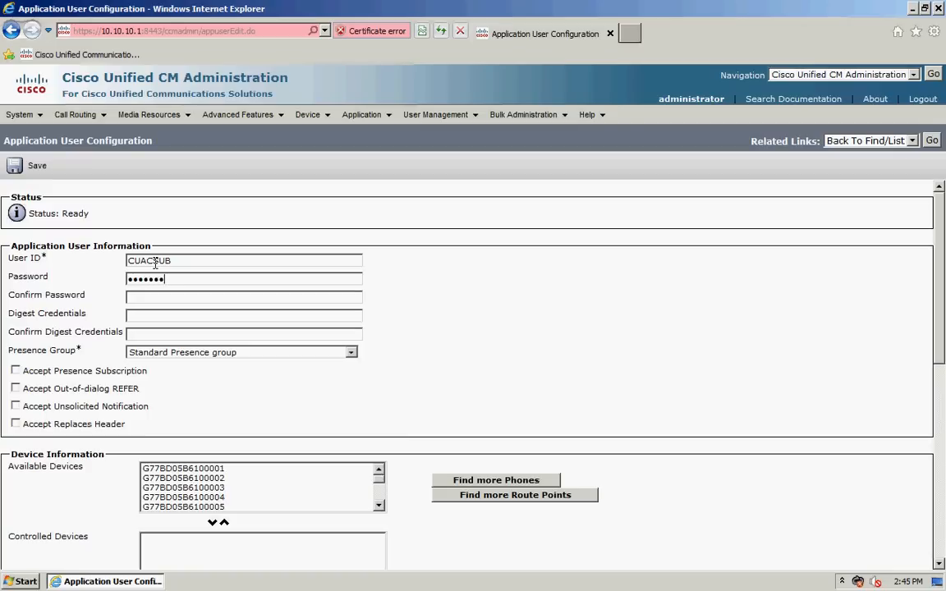
{"action": "type", "text": "••••••"}
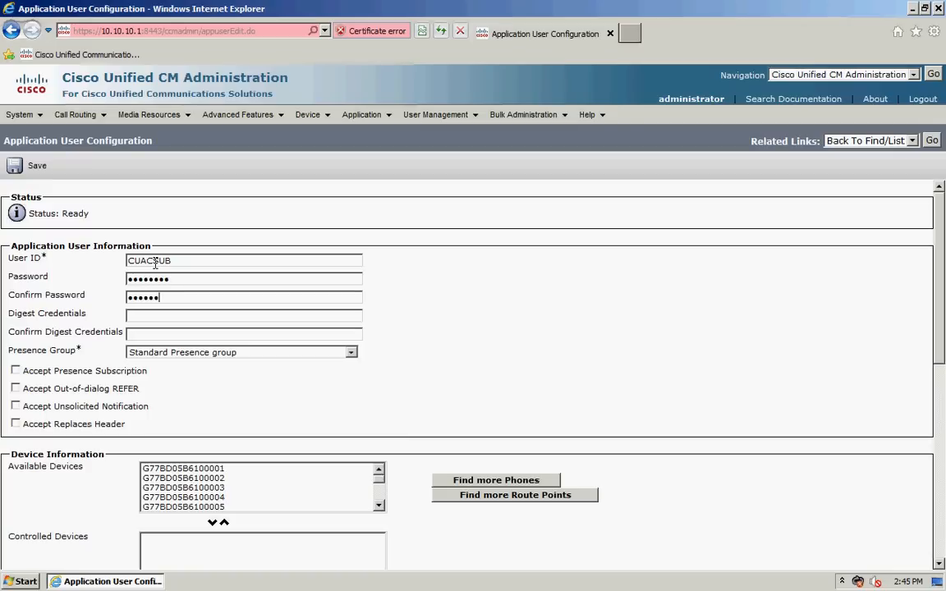
Step: Add CUACSUB to the CUAC and Standard CCM Super Users groups and save
{"action": "scroll", "scroll_direction": "down", "scroll_amount": 3}
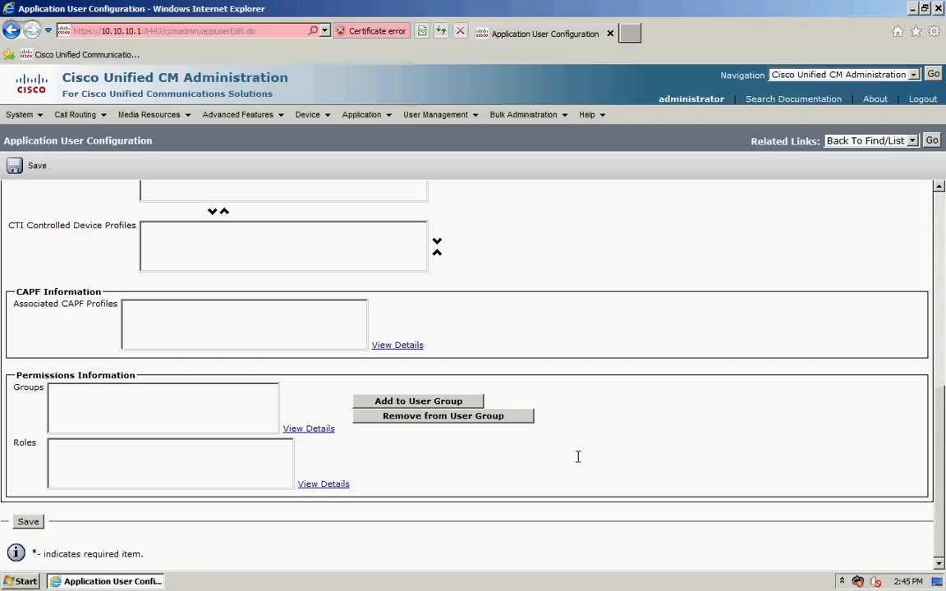
{"action": "left_click", "coordinate": [418, 401]}
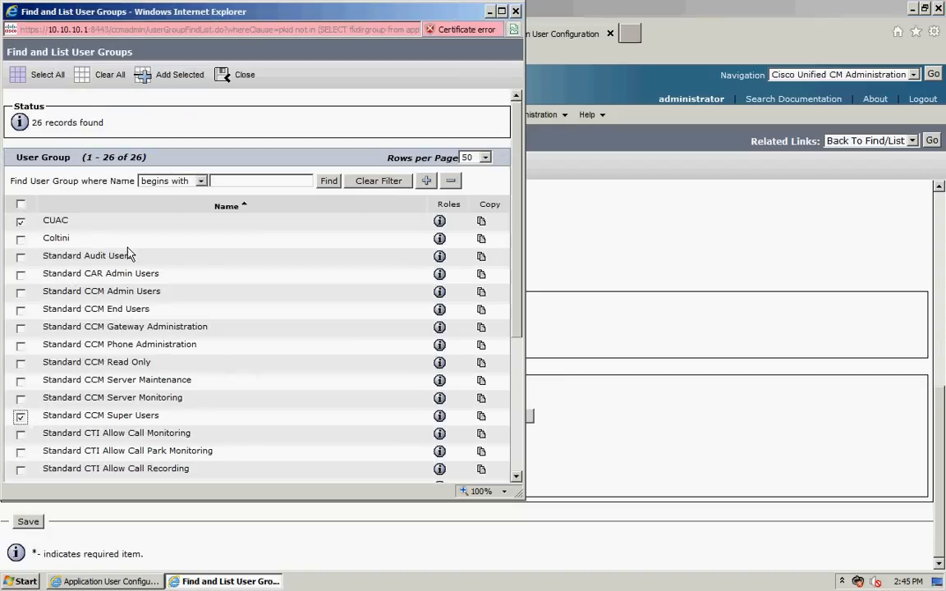
{"action": "left_click", "coordinate": [179, 74]}
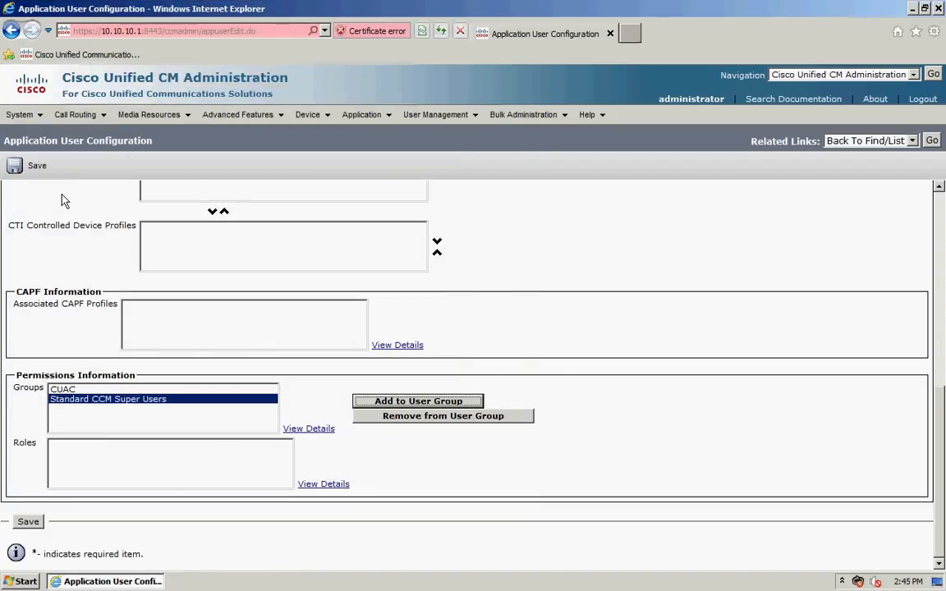
{"action": "left_click", "coordinate": [36, 165]}
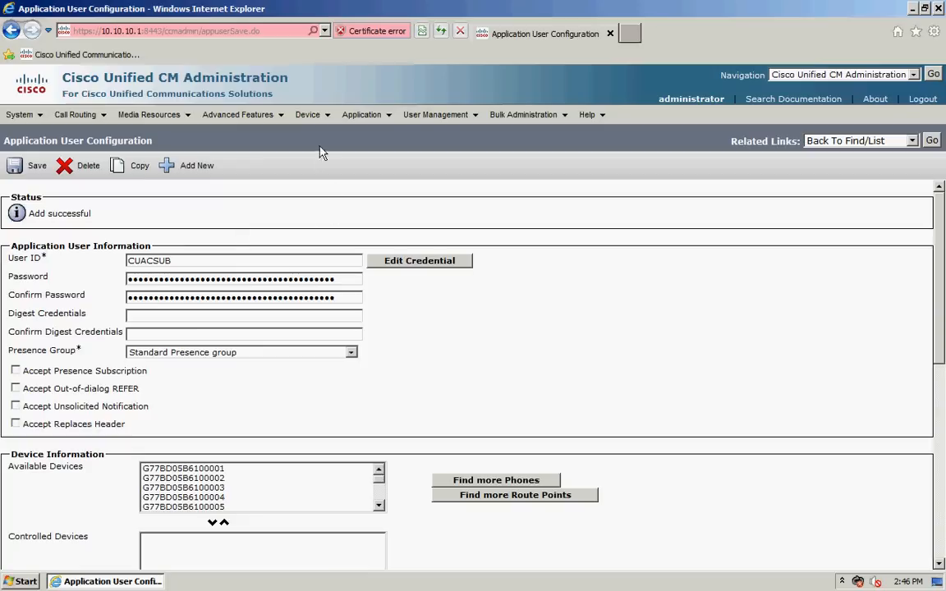
Step: Add a new CTI Port phone and name it TEMPLATE
{"action": "left_click", "coordinate": [324, 189]}
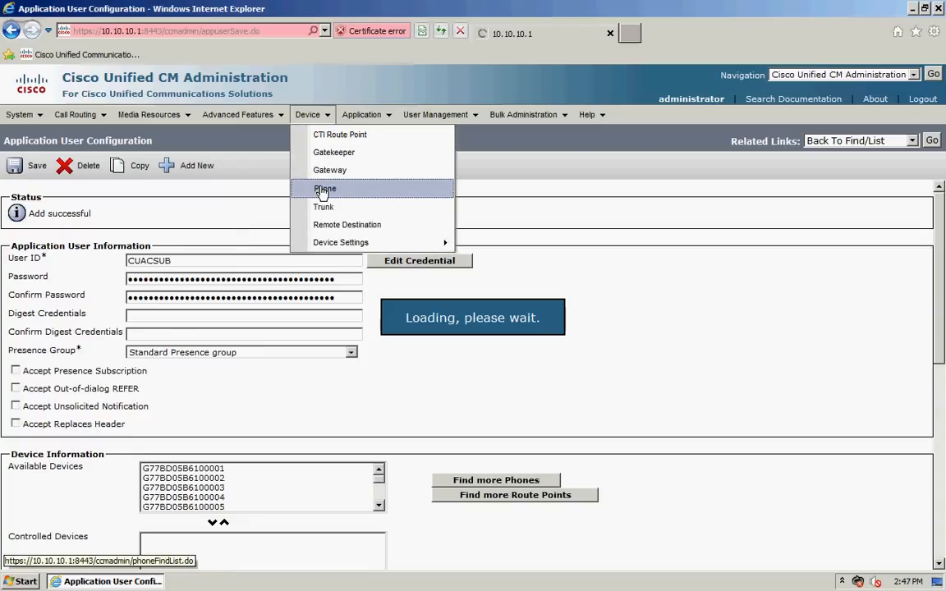
{"action": "left_click", "coordinate": [324, 189]}
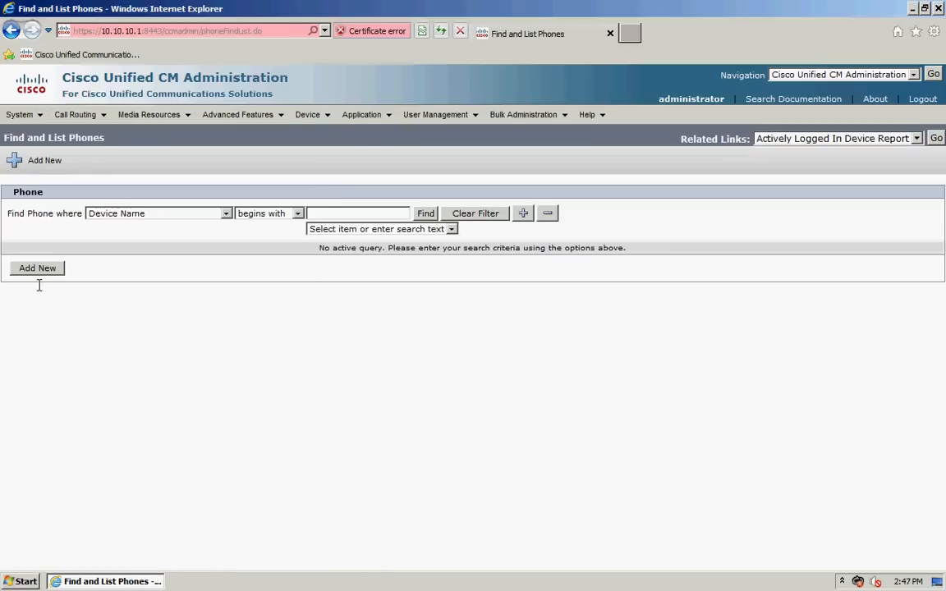
{"action": "left_click", "coordinate": [37, 267]}
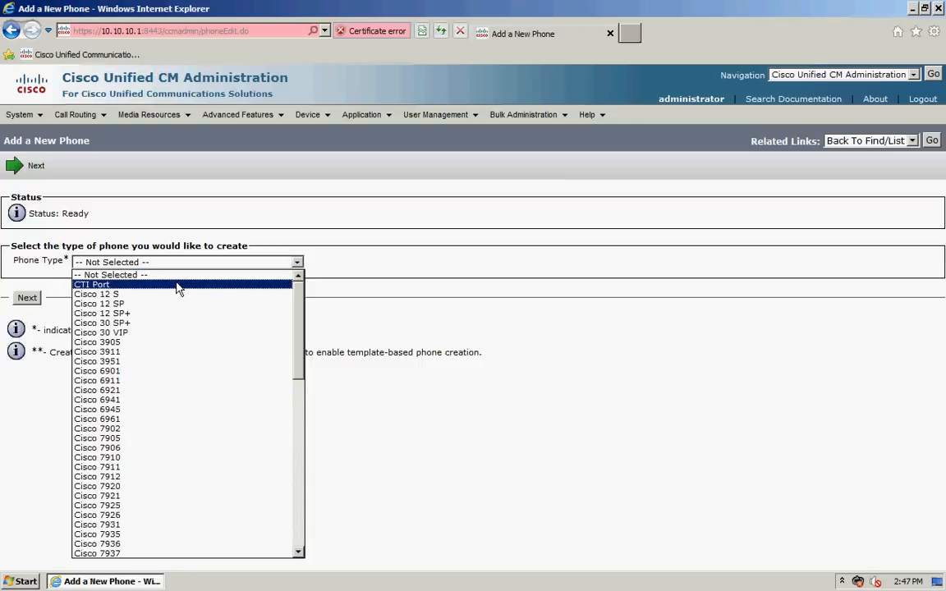
{"action": "left_click", "coordinate": [91, 284]}
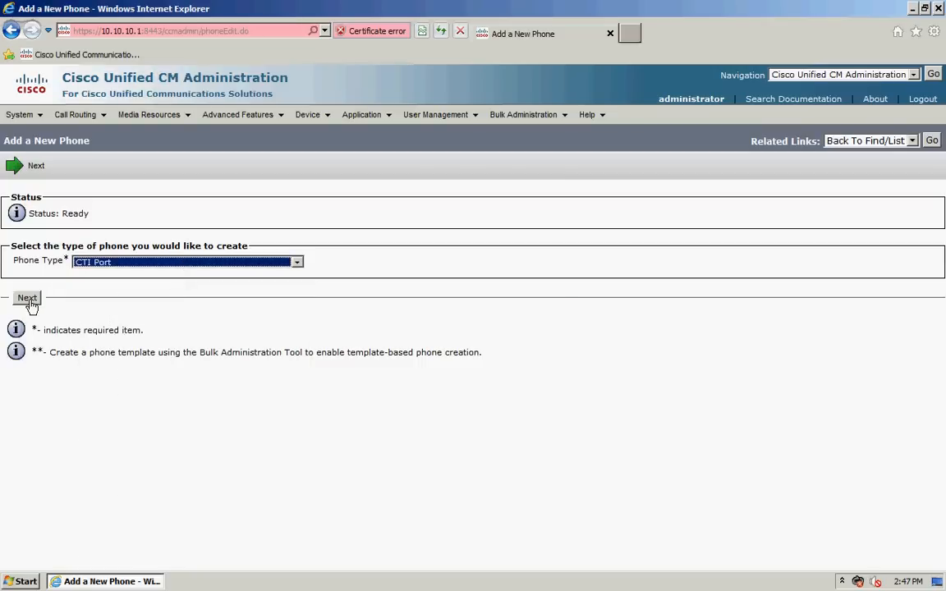
{"action": "left_click", "coordinate": [27, 297]}
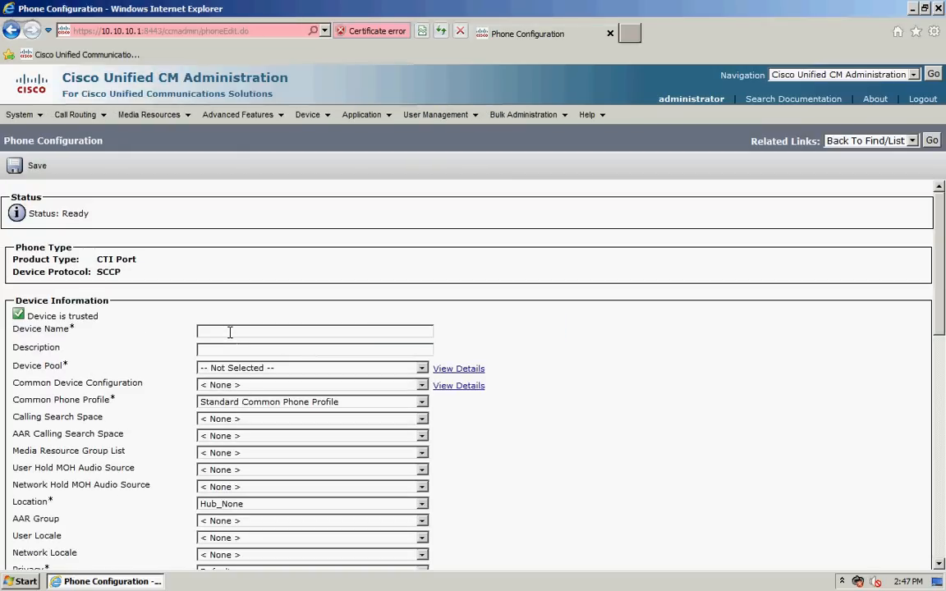
{"action": "type", "text": "TEMPKLA"}
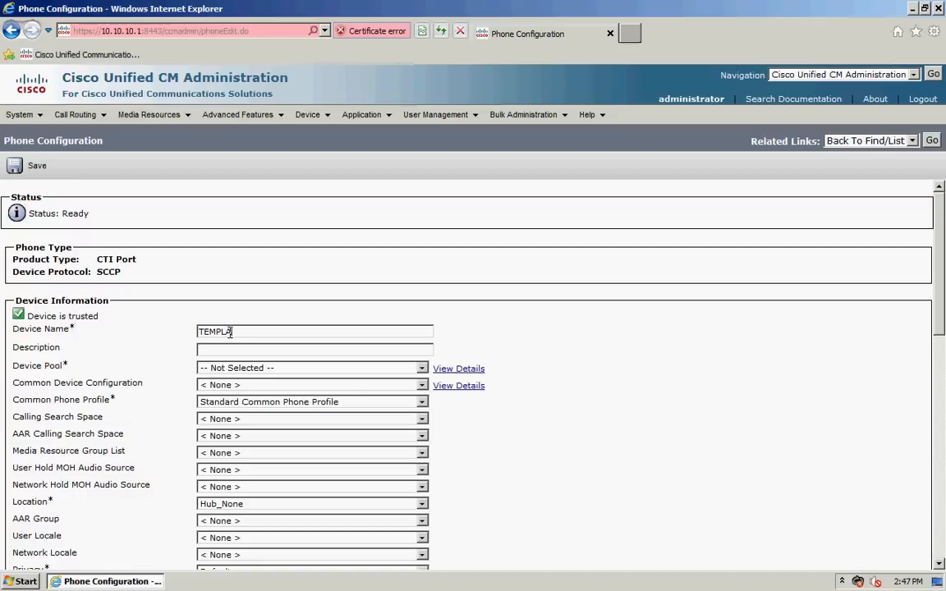
{"action": "type", "text": "TEMPLA"}
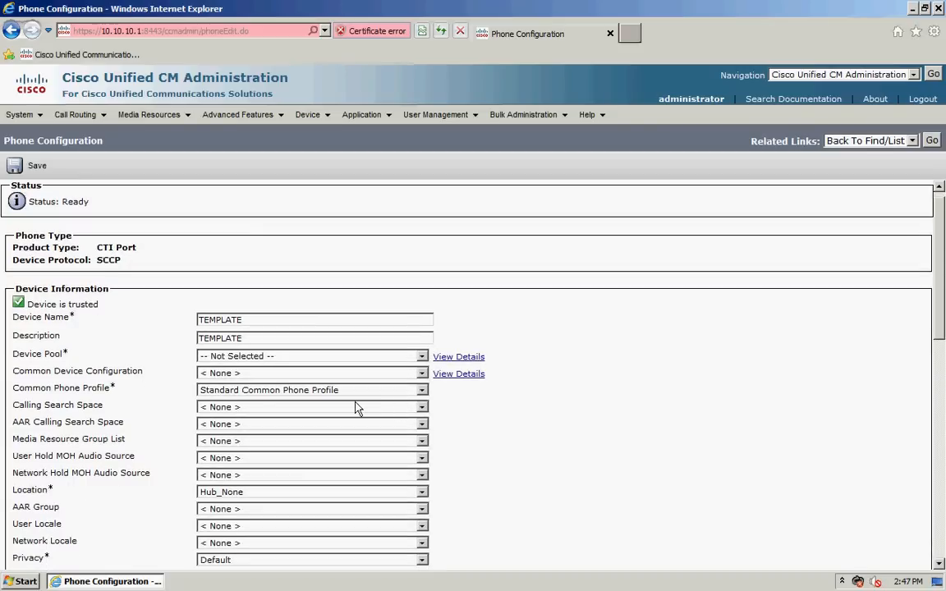
Step: Set CSS_Full_Access, 1-SampleAudioSource hold audio, SCCP non-secure profile, then save the port
{"action": "scroll", "scroll_direction": "down", "scroll_amount": 3}
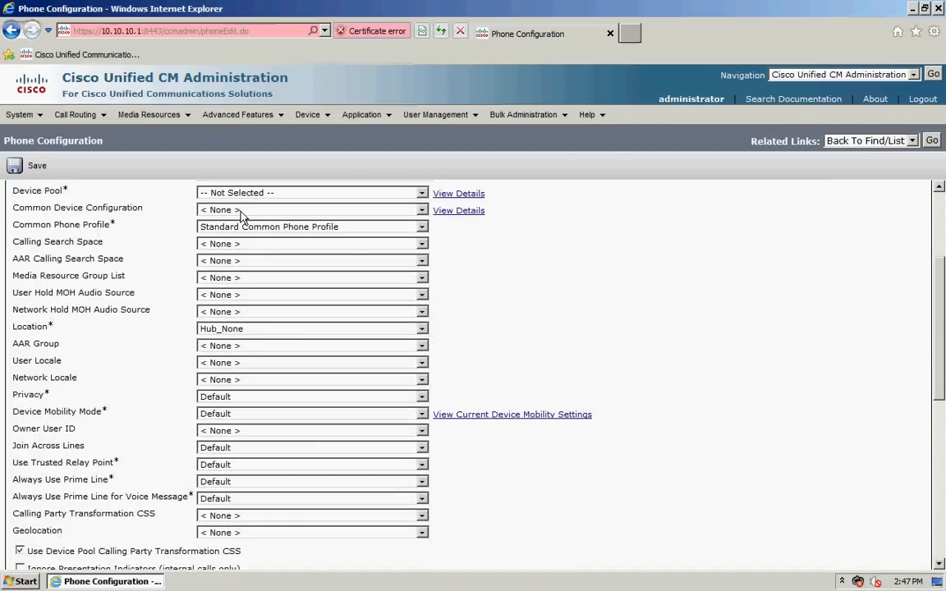
{"action": "left_click", "coordinate": [422, 207]}
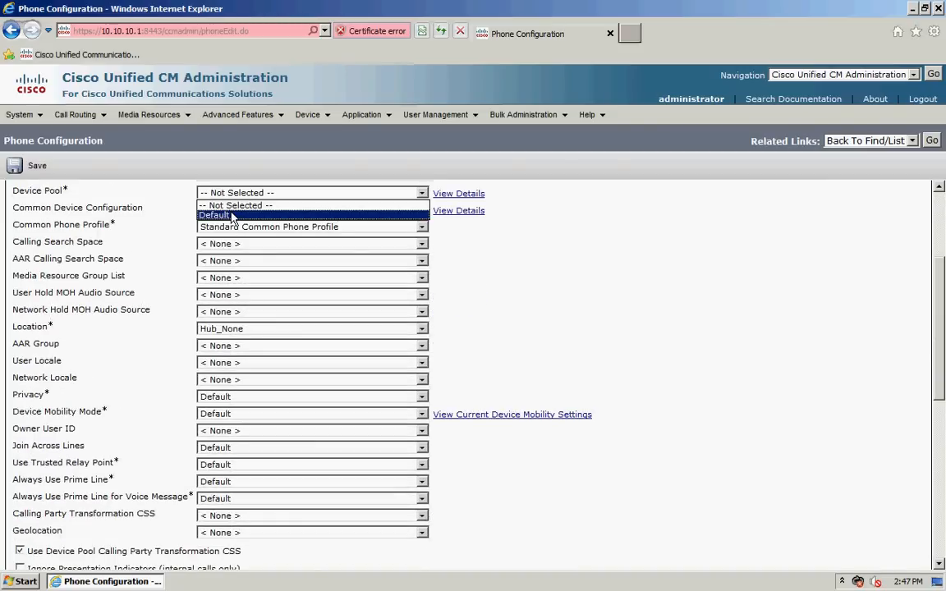
{"action": "left_click", "coordinate": [214, 216]}
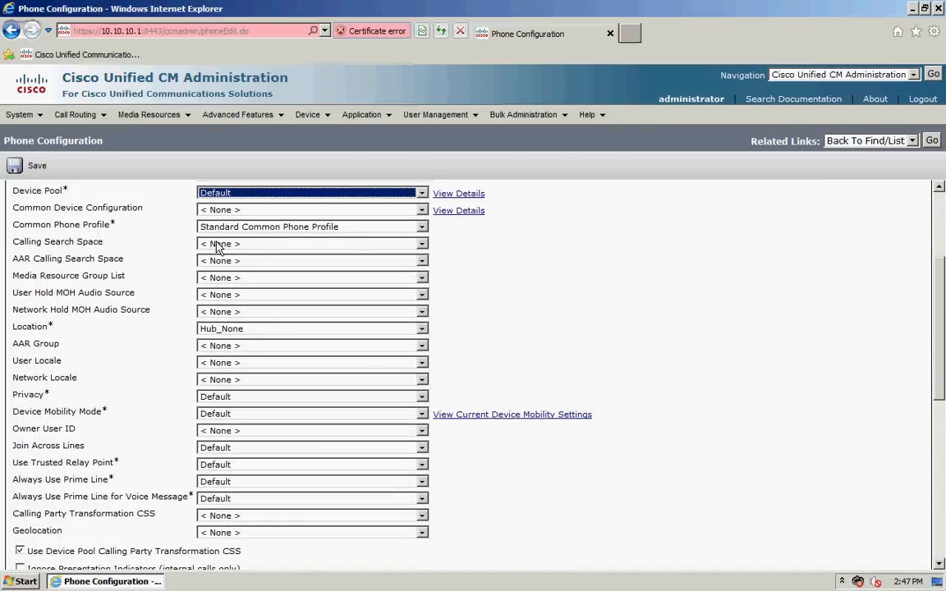
{"action": "left_click", "coordinate": [312, 243]}
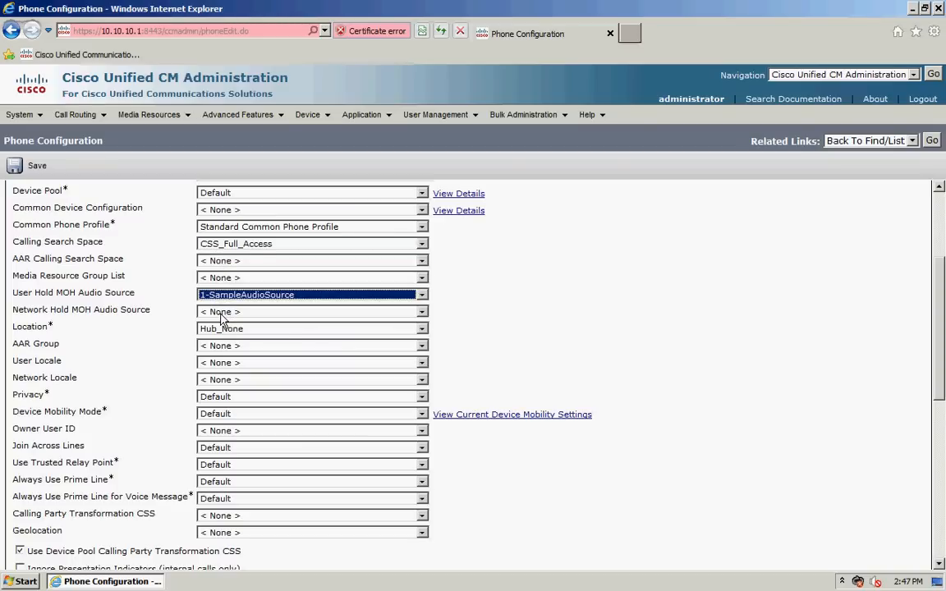
{"action": "left_click", "coordinate": [310, 311]}
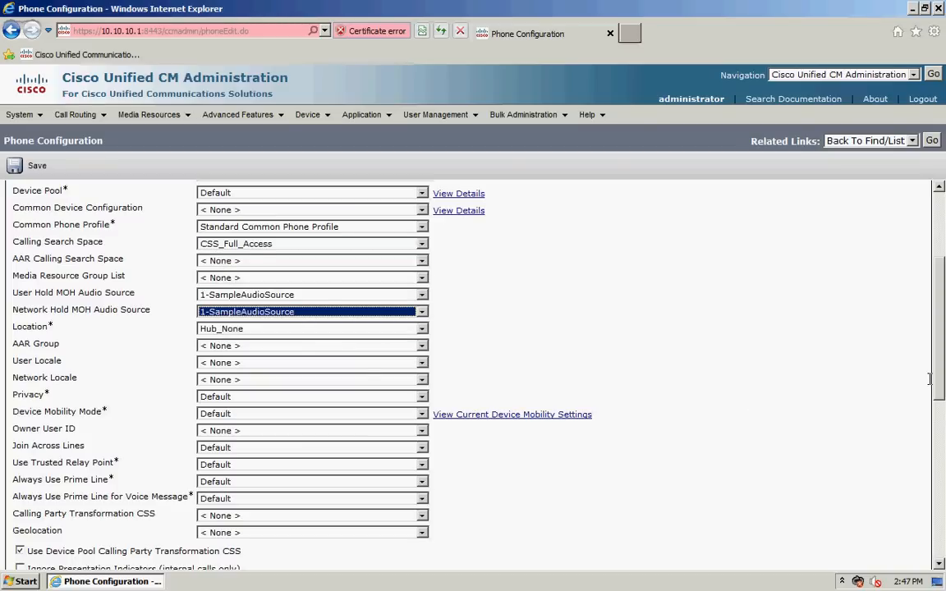
{"action": "scroll", "scroll_direction": "down", "scroll_amount": 3}
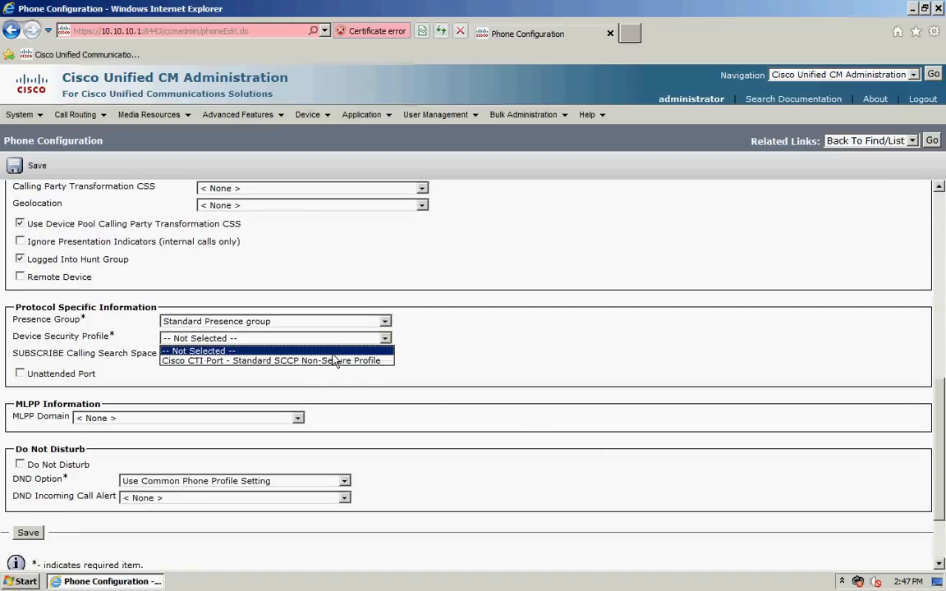
{"action": "left_click", "coordinate": [276, 361]}
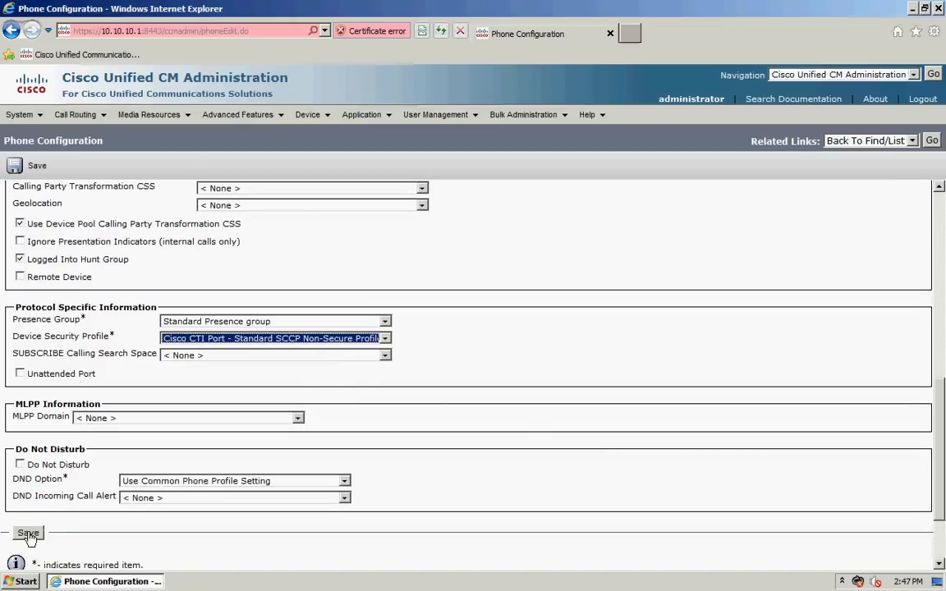
{"action": "left_click", "coordinate": [28, 533]}
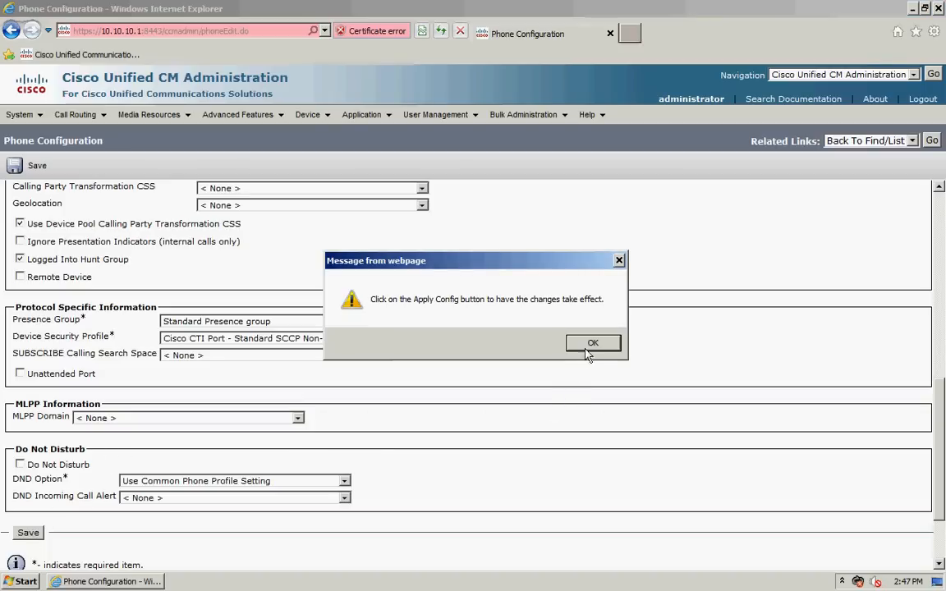
{"action": "left_click", "coordinate": [593, 342]}
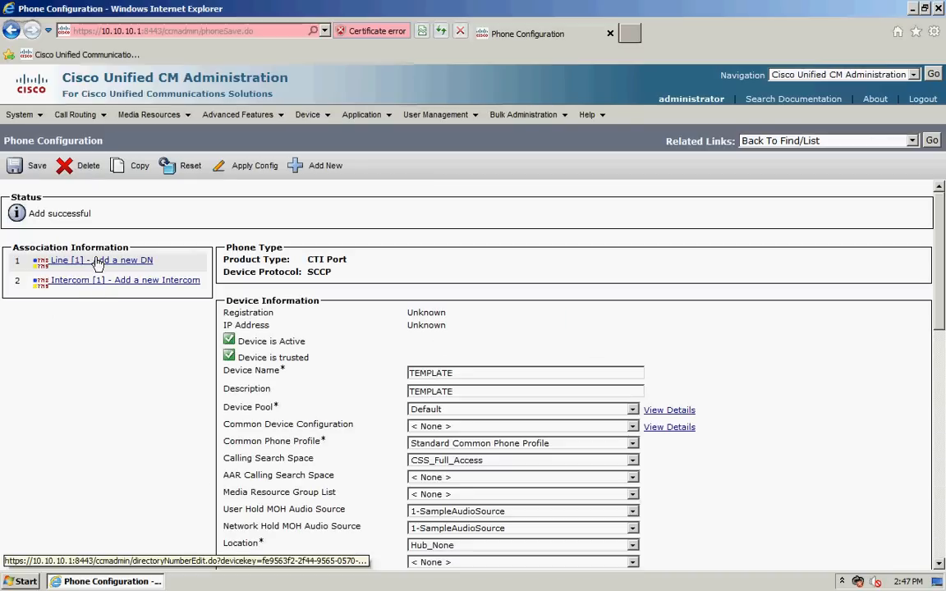
Step: Add line DN 8000 in PTN_All_Users, description Template, sample hold audio, and save
{"action": "left_click", "coordinate": [101, 259]}
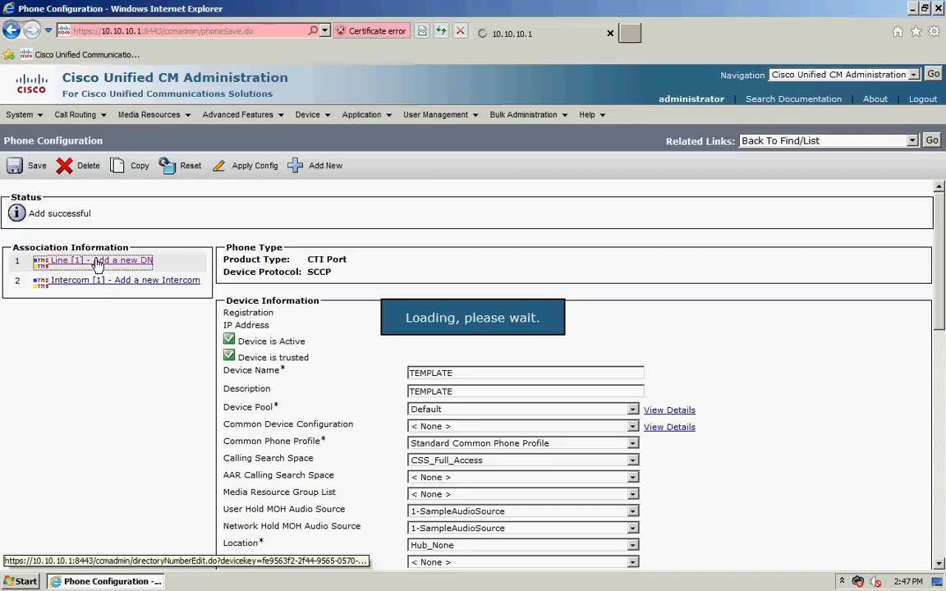
{"action": "left_click", "coordinate": [115, 261]}
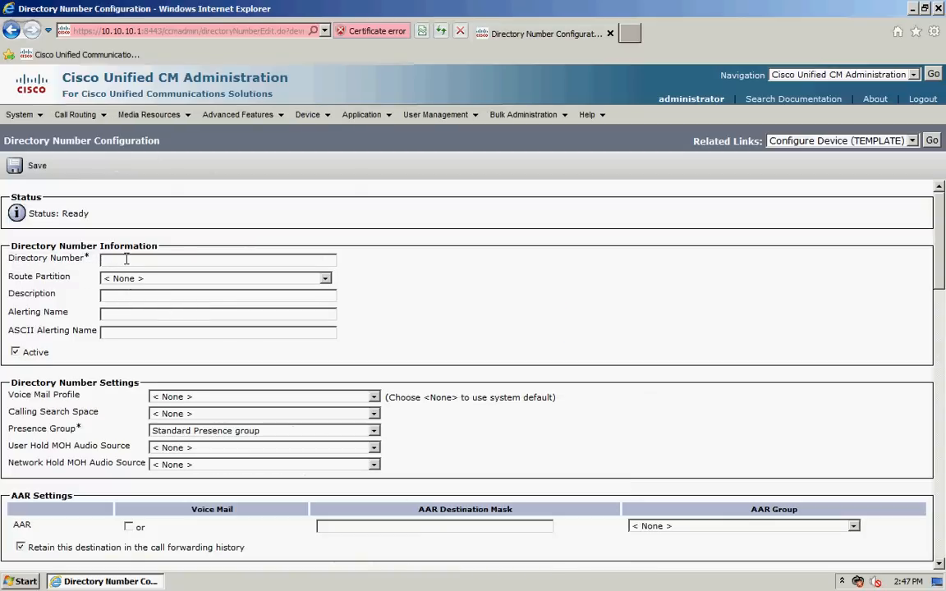
{"action": "type", "text": "8000"}
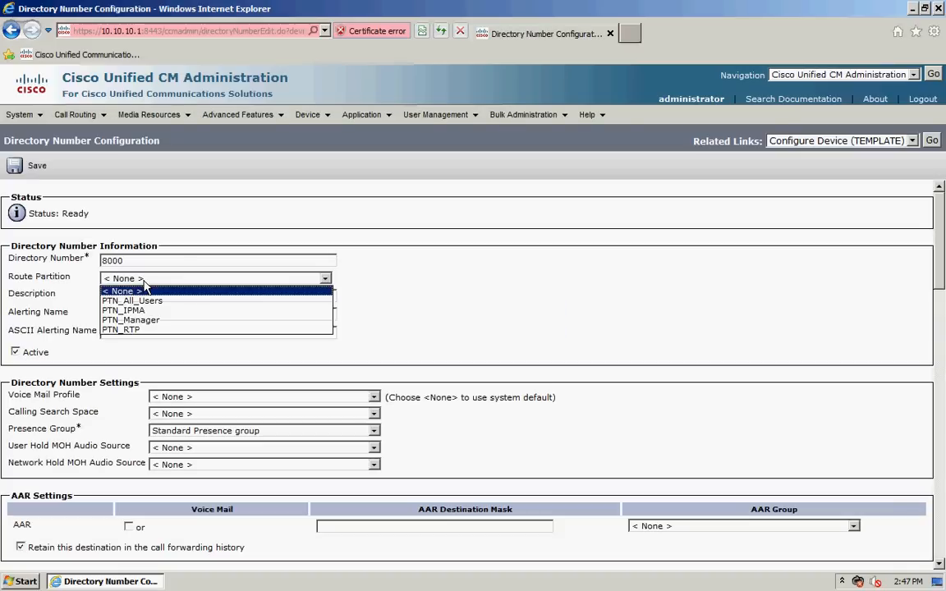
{"action": "left_click", "coordinate": [131, 301]}
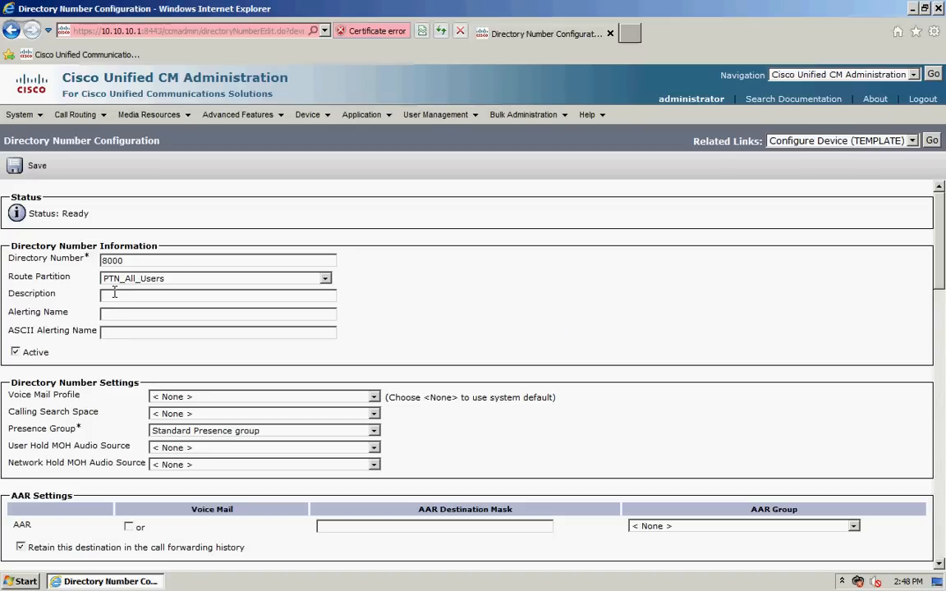
{"action": "type", "text": "Template"}
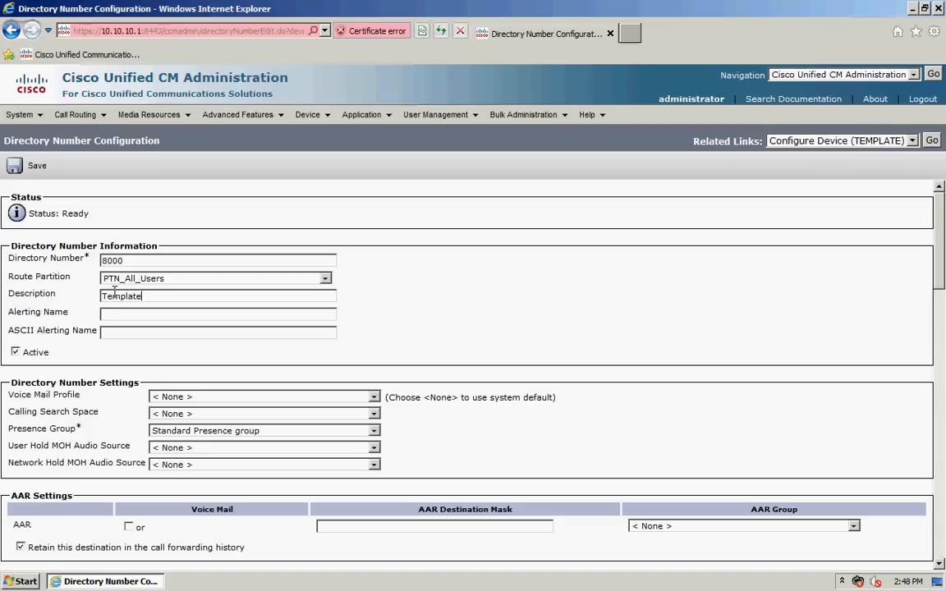
{"action": "scroll", "scroll_direction": "down", "scroll_amount": 3}
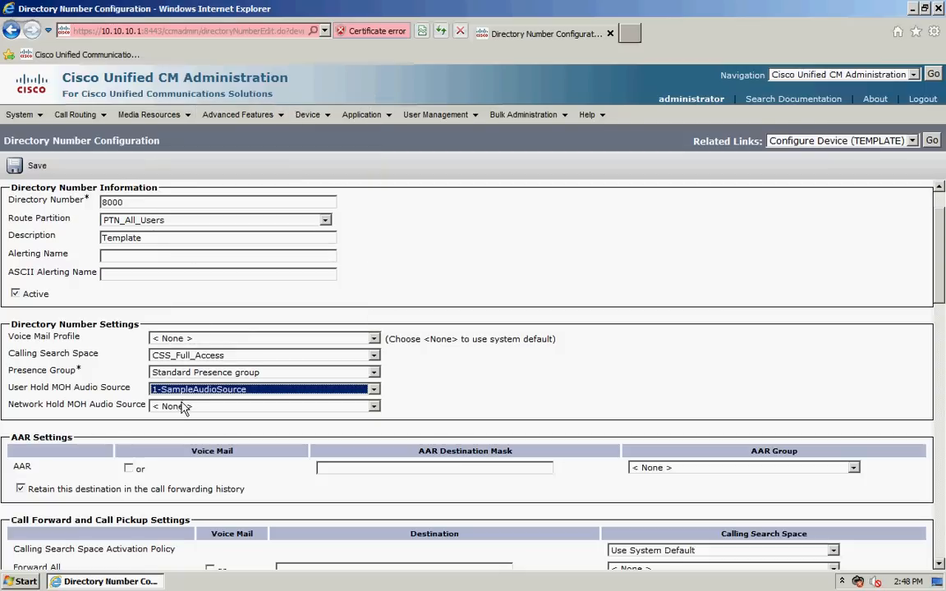
{"action": "left_click", "coordinate": [263, 405]}
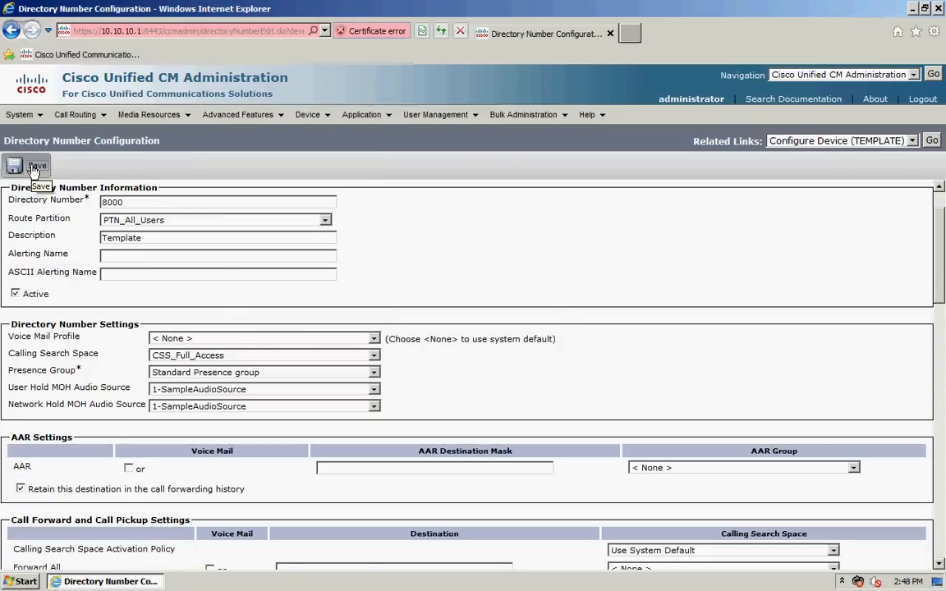
{"action": "left_click", "coordinate": [37, 165]}
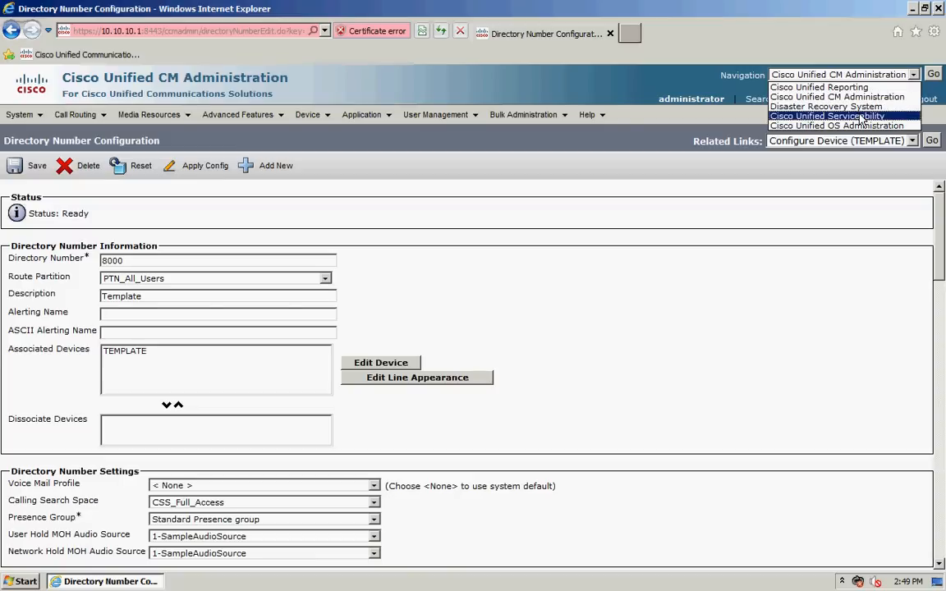
Step: Switch to Cisco Unified Serviceability and list Service Activation for server CUCM851
{"action": "left_click", "coordinate": [827, 116]}
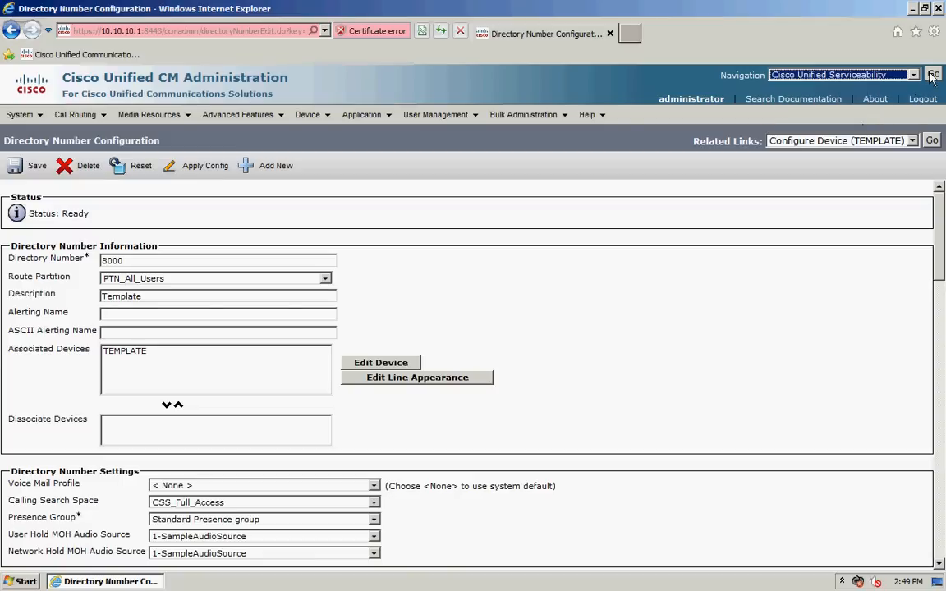
{"action": "left_click", "coordinate": [934, 75]}
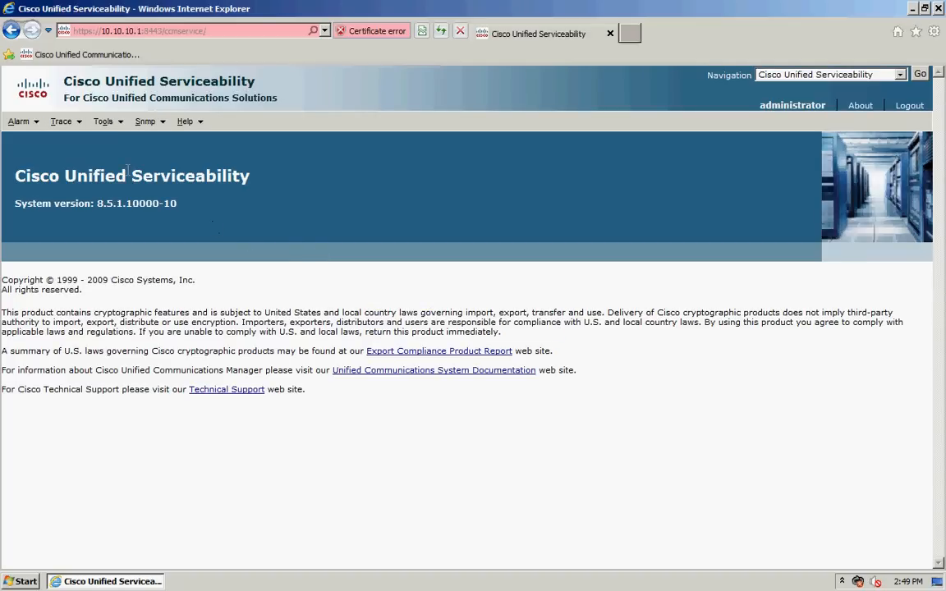
{"action": "left_click", "coordinate": [144, 176]}
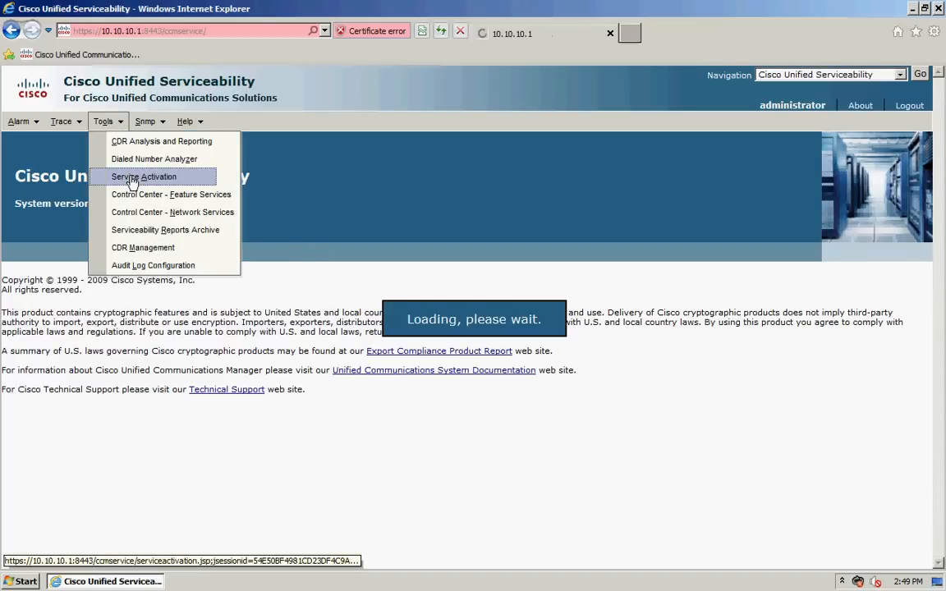
{"action": "left_click", "coordinate": [143, 176]}
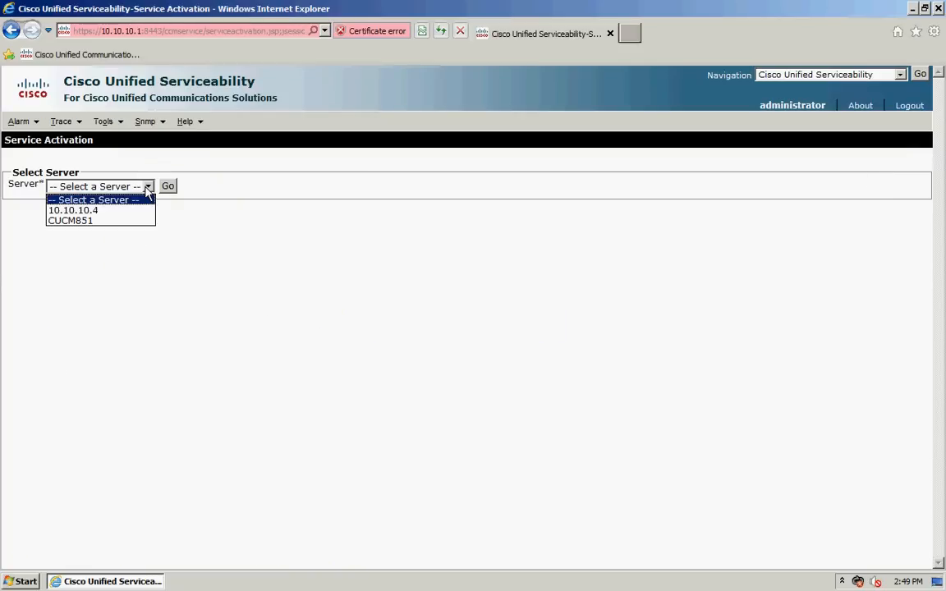
{"action": "left_click", "coordinate": [69, 220]}
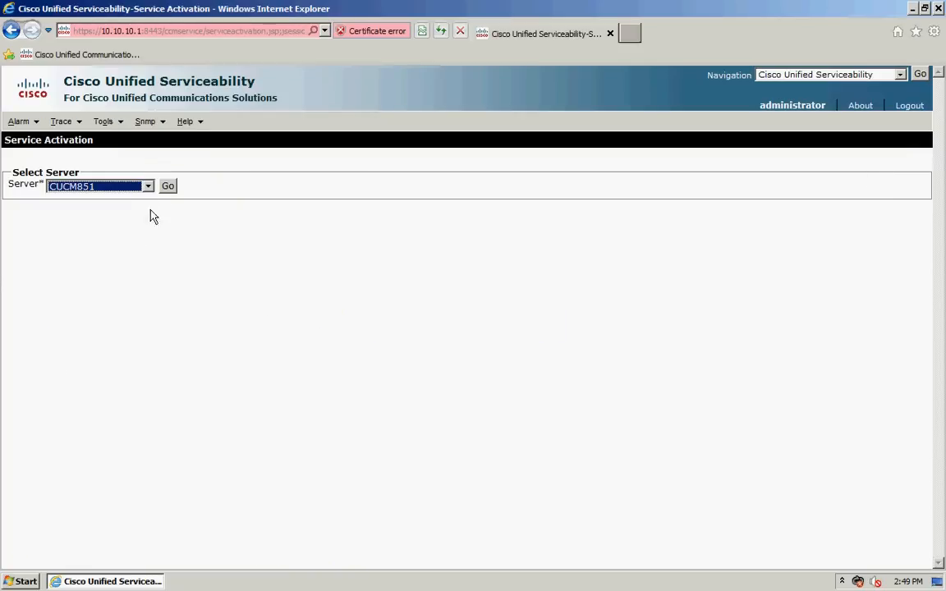
{"action": "left_click", "coordinate": [167, 186]}
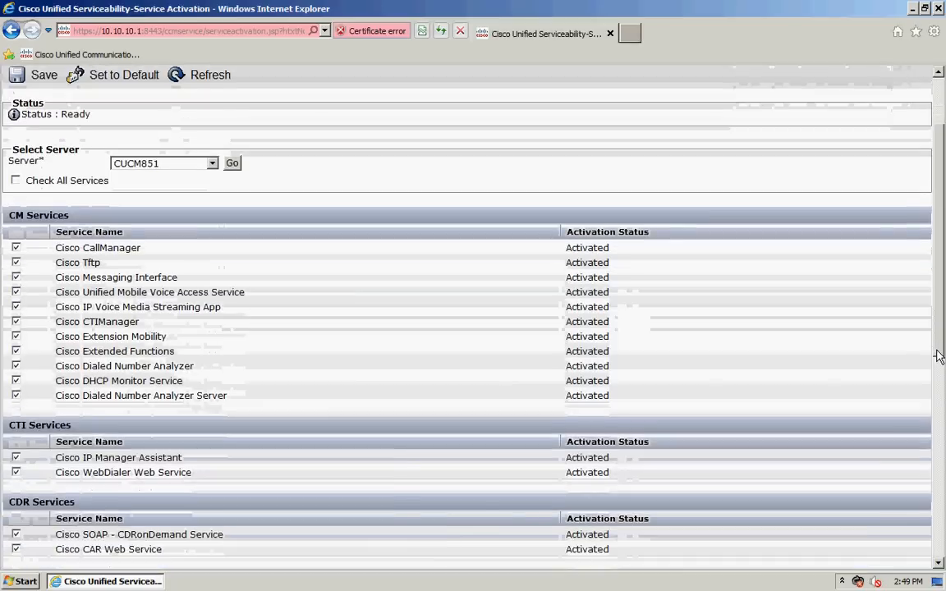
{"action": "scroll", "scroll_direction": "down", "scroll_amount": 3}
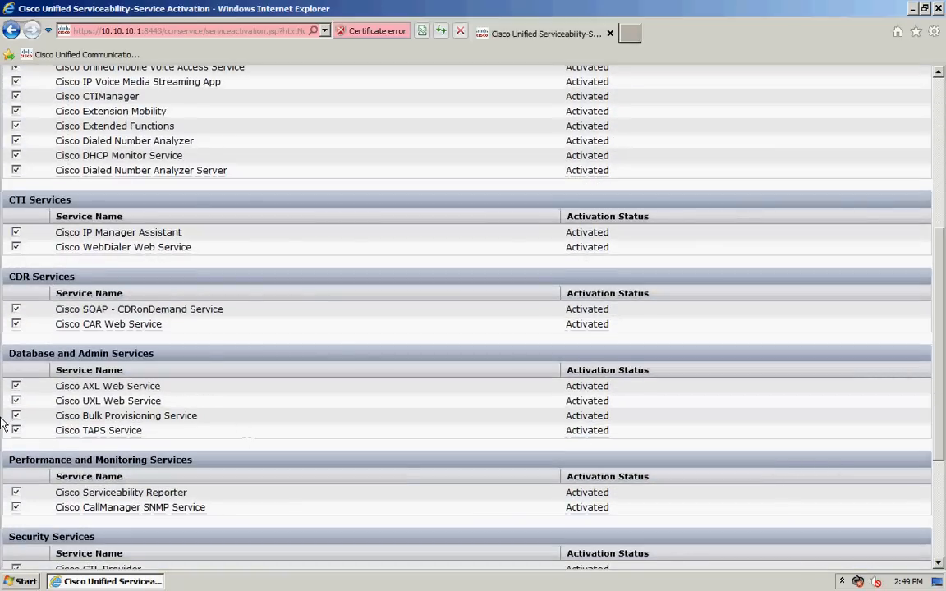